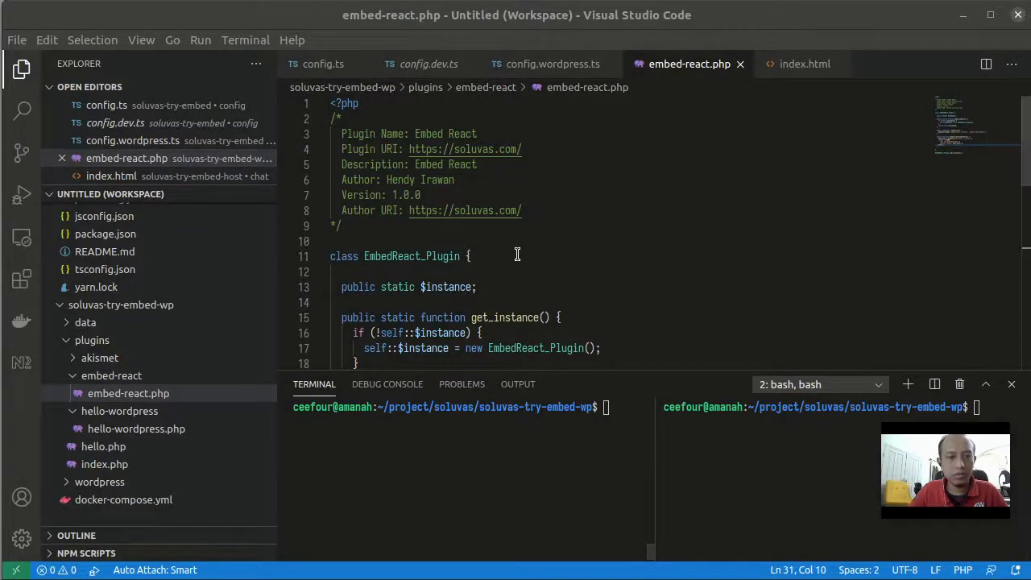
Review the plugin class in embed-react.php and start docker-compose for the local WordPress site.
click(470, 256)
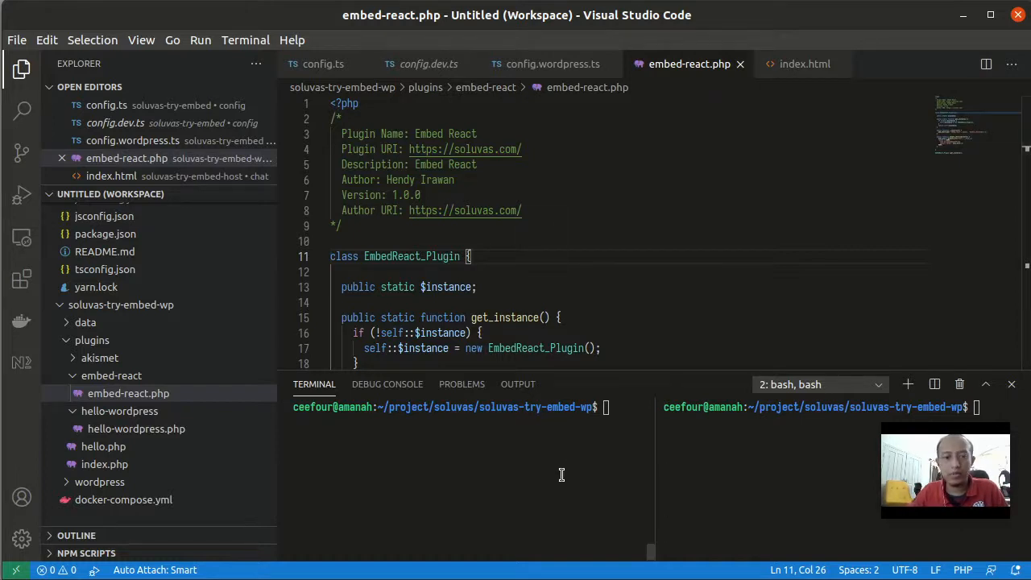
text(docker-c)
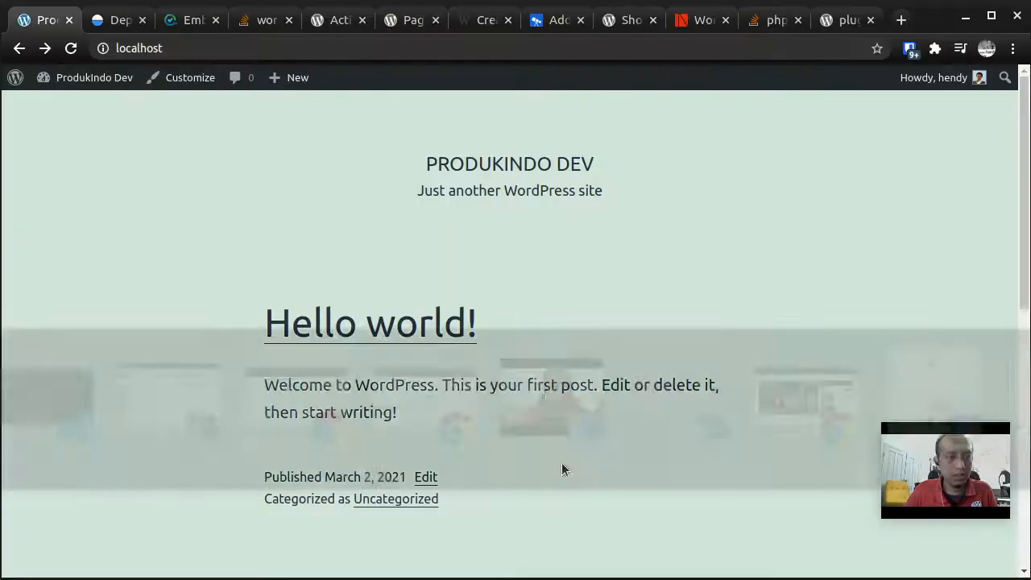
click(71, 48)
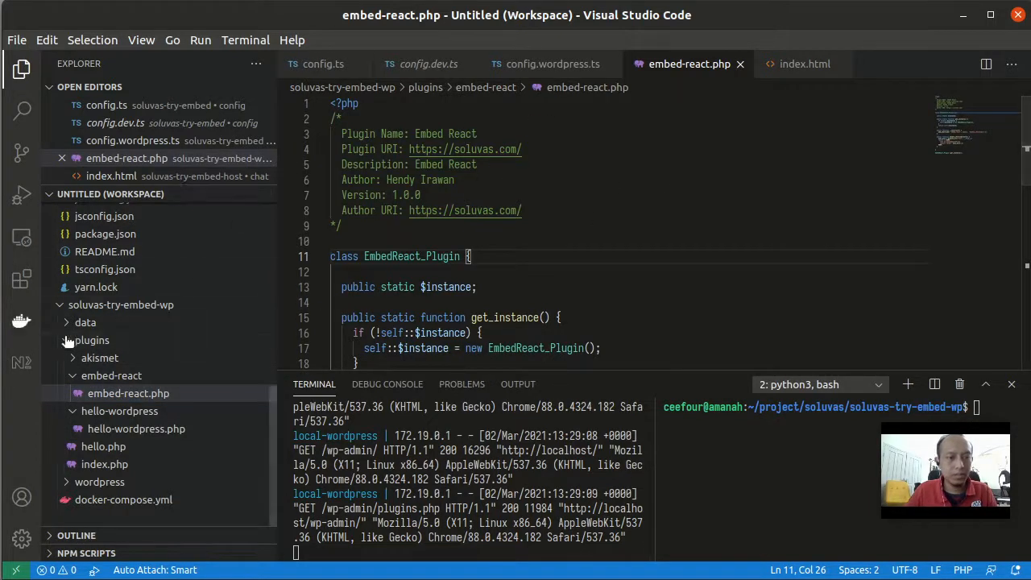
mouse_move(153, 371)
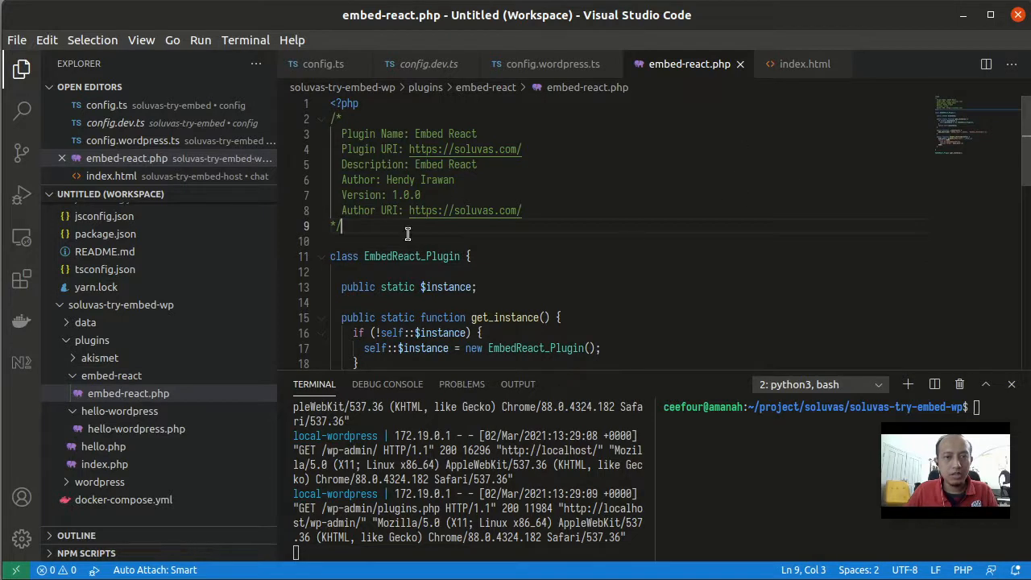
Review the plugin header comment and shortcode constructor, then return to the browser's Plugins page.
drag(342, 119, 331, 242)
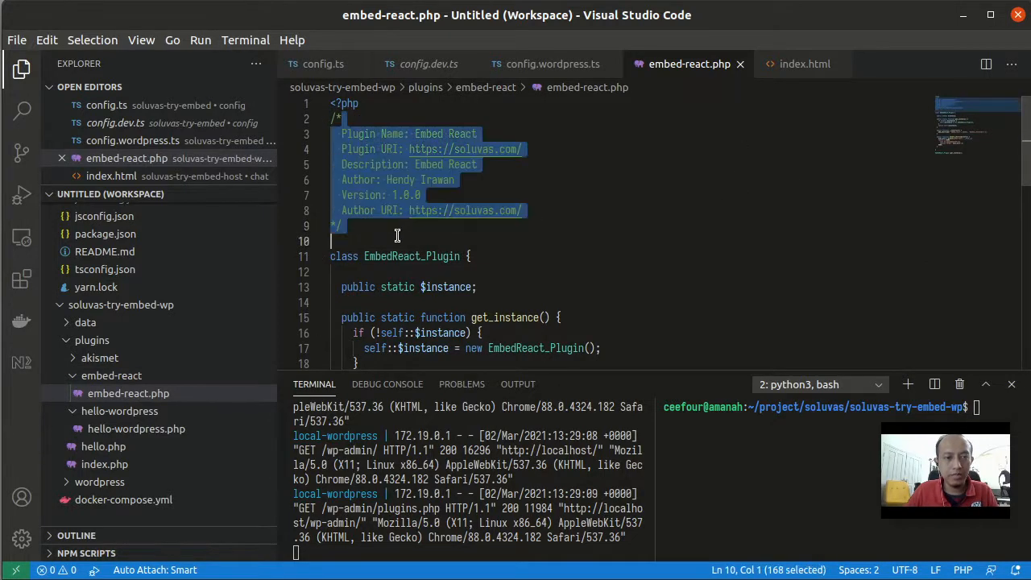
scroll(down, 3)
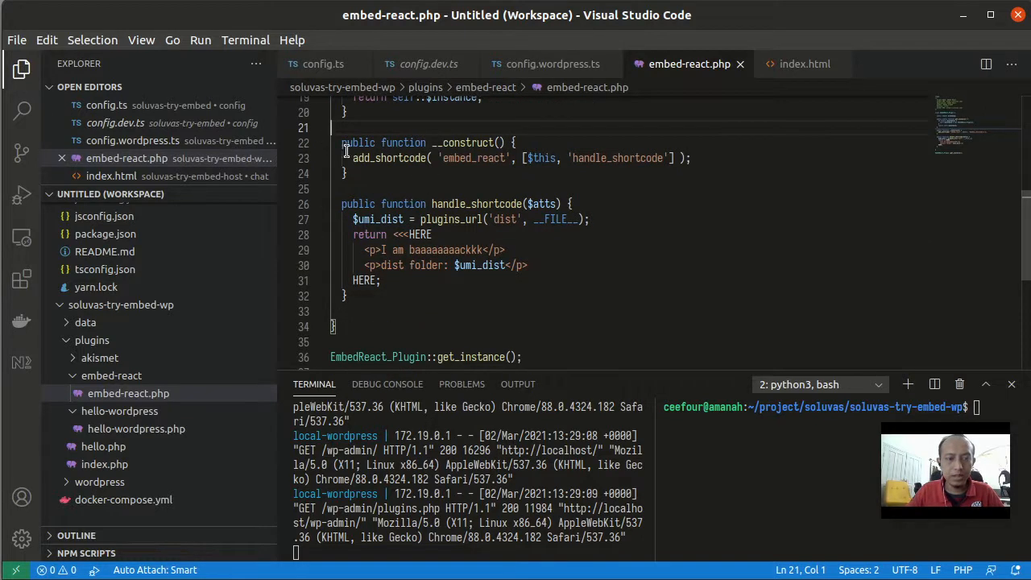
mouse_move(323, 356)
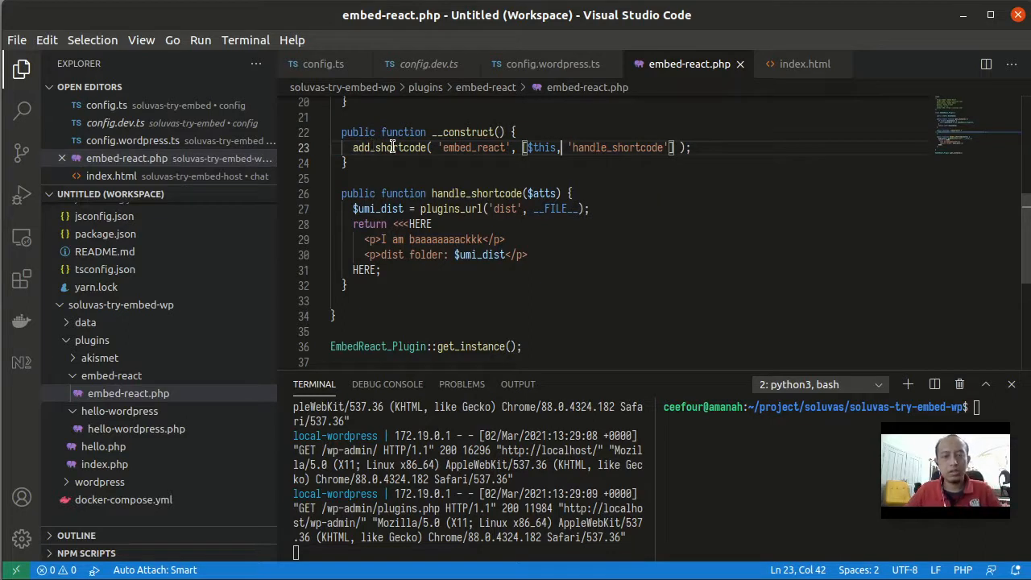
key(alt+tab)
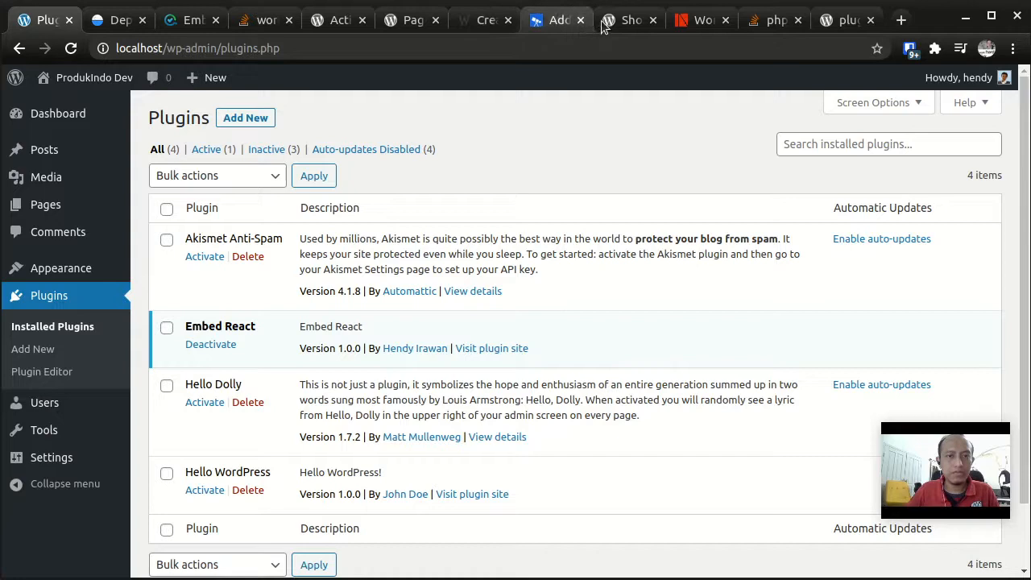
Read the Shortcode API Codex article down to its minimal add_shortcode example.
click(630, 19)
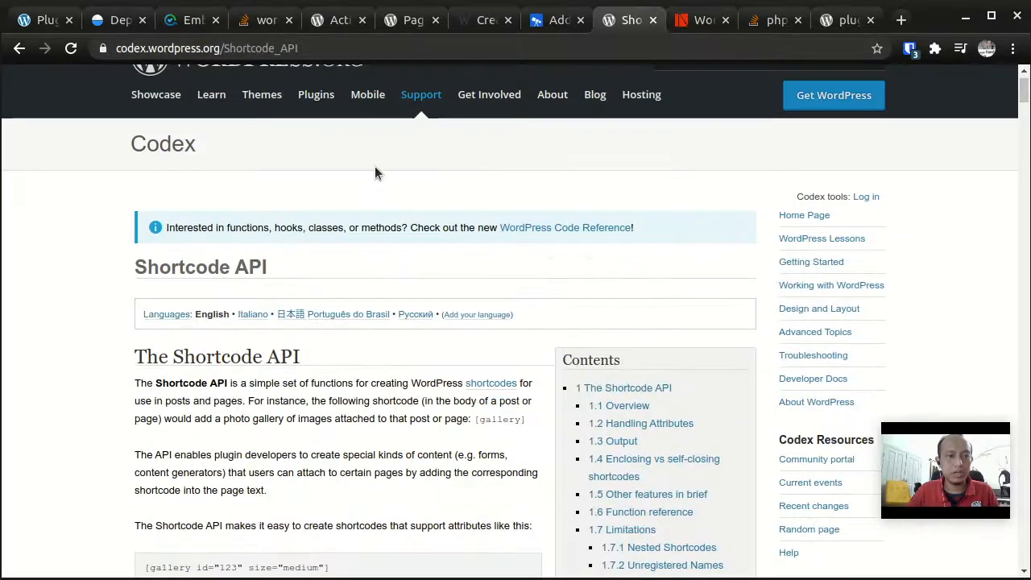
scroll(down, 3)
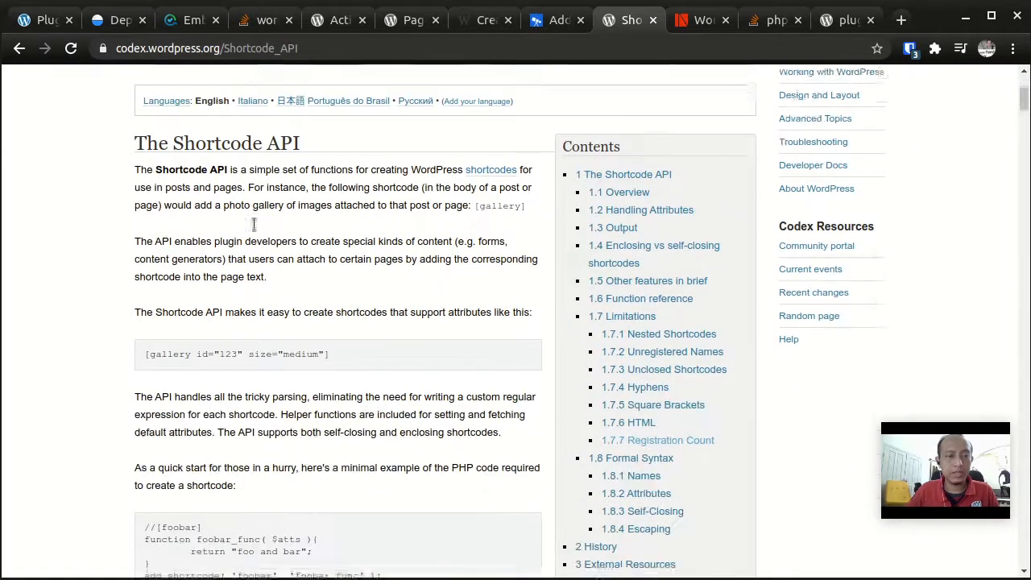
scroll(down, 3)
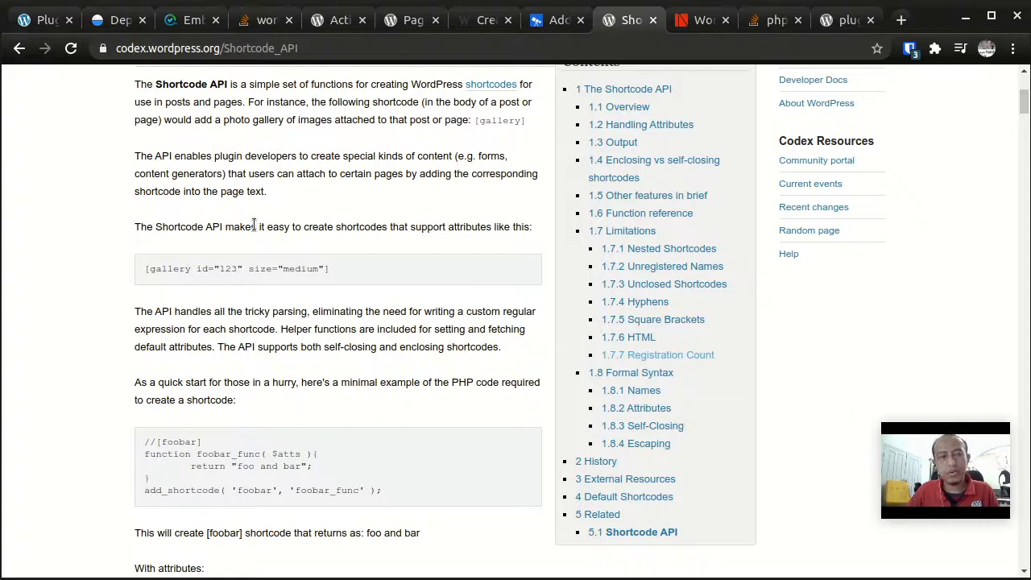
scroll(down, 3)
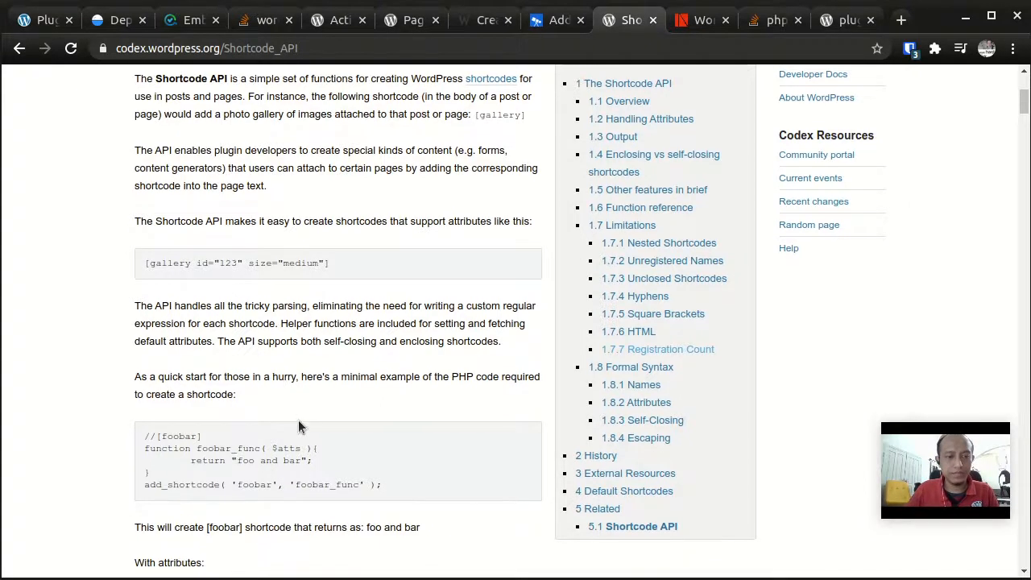
scroll(down, 3)
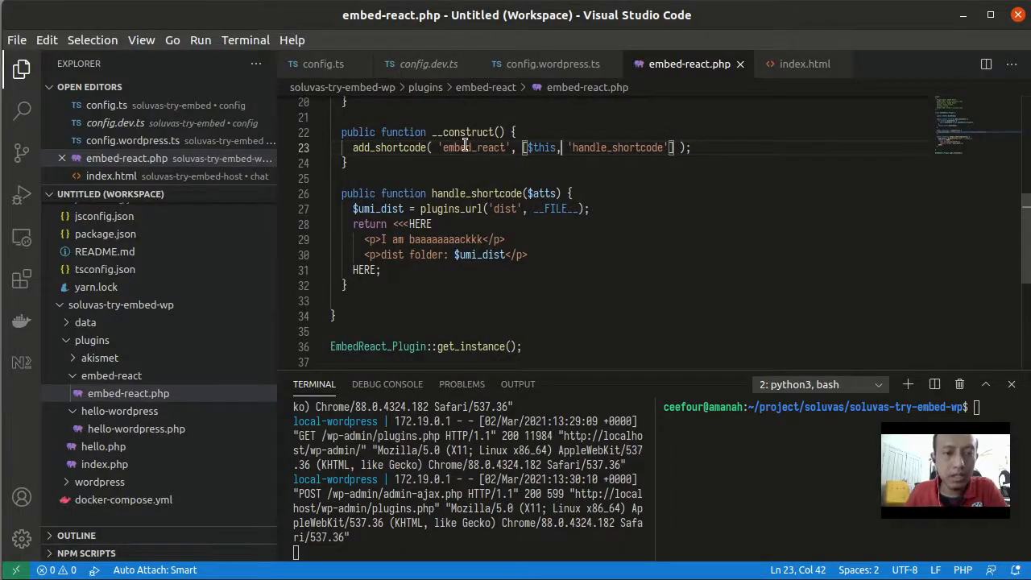
Check the 'embed_react' shortcode name registered in the constructor's add_shortcode call.
double_click(474, 148)
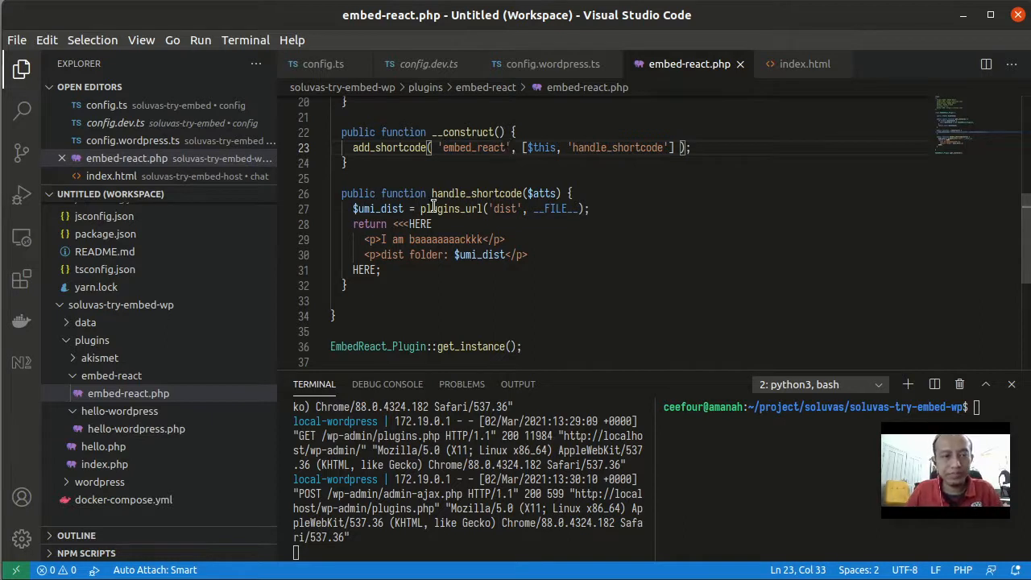
drag(376, 209, 382, 271)
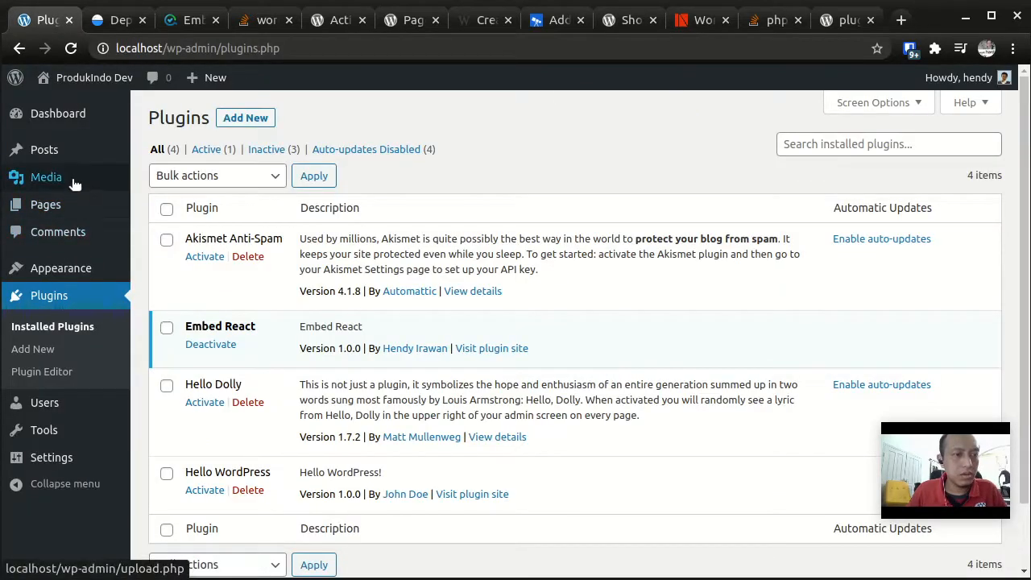
Trash the old Chat page from All Pages and start a blank new page.
click(45, 203)
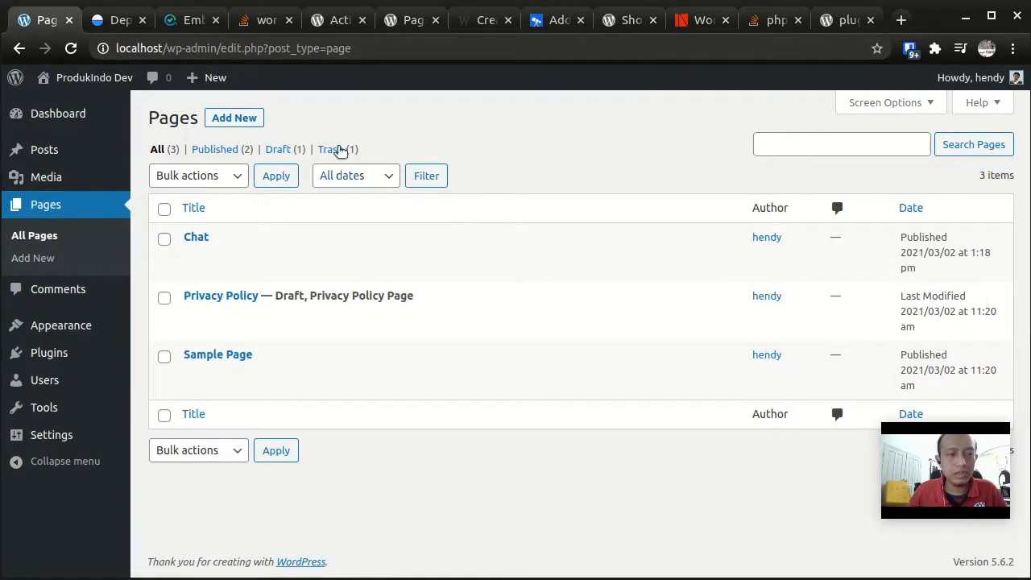
click(193, 206)
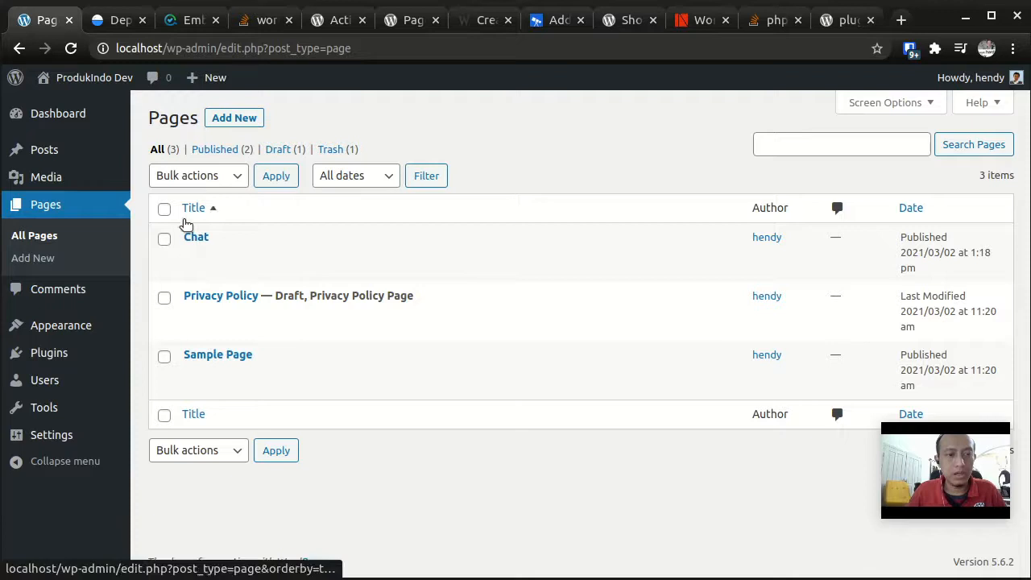
click(277, 256)
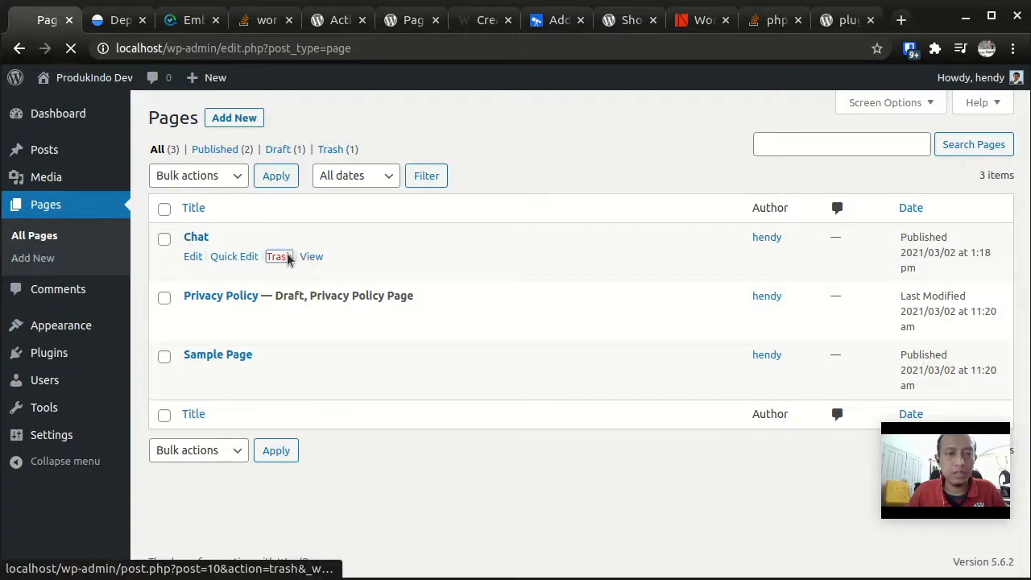
click(277, 256)
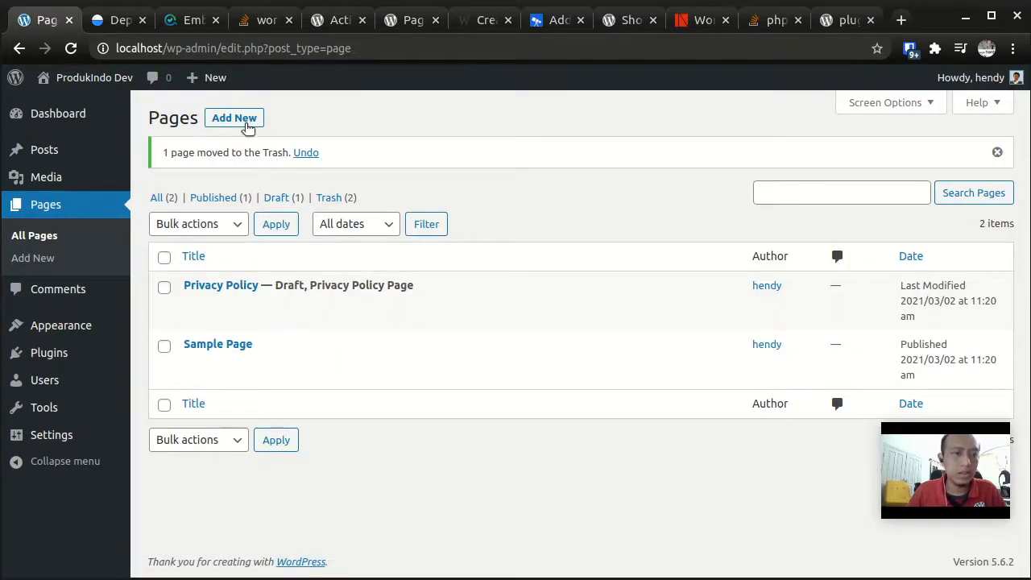
click(235, 118)
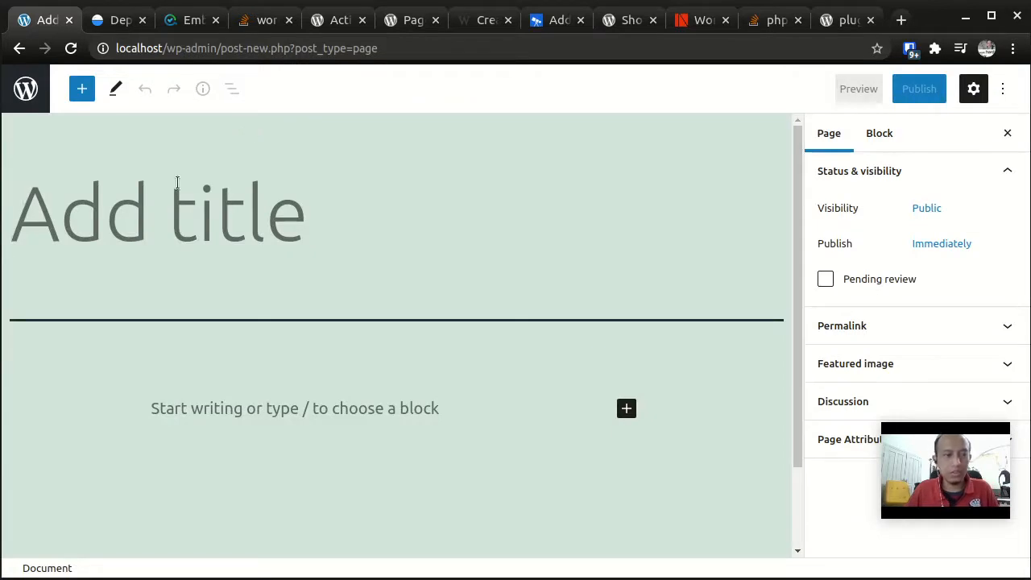
Title the page 'Chat' and add a shortcode block containing [embed_react].
text(Chat)
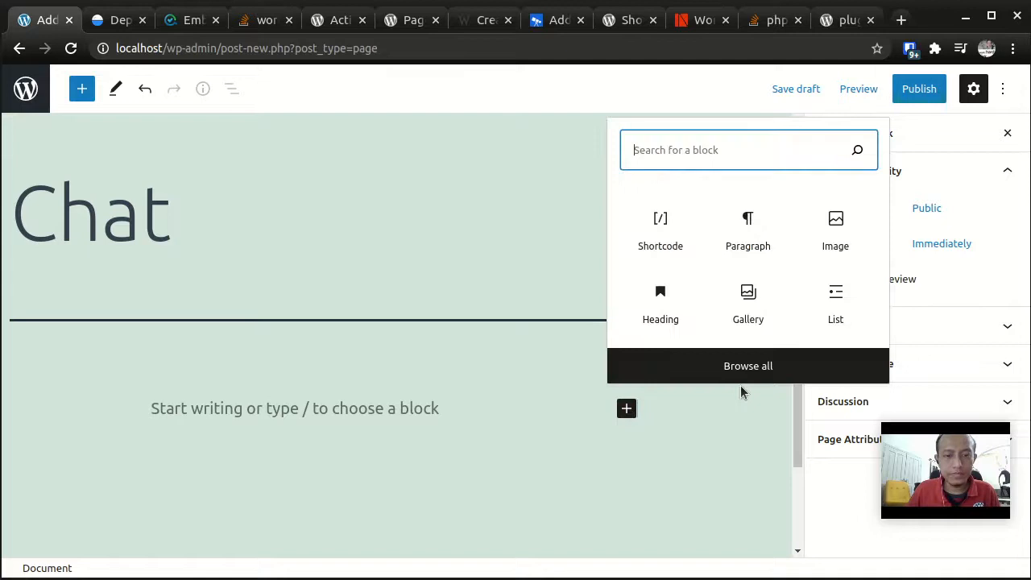
click(660, 229)
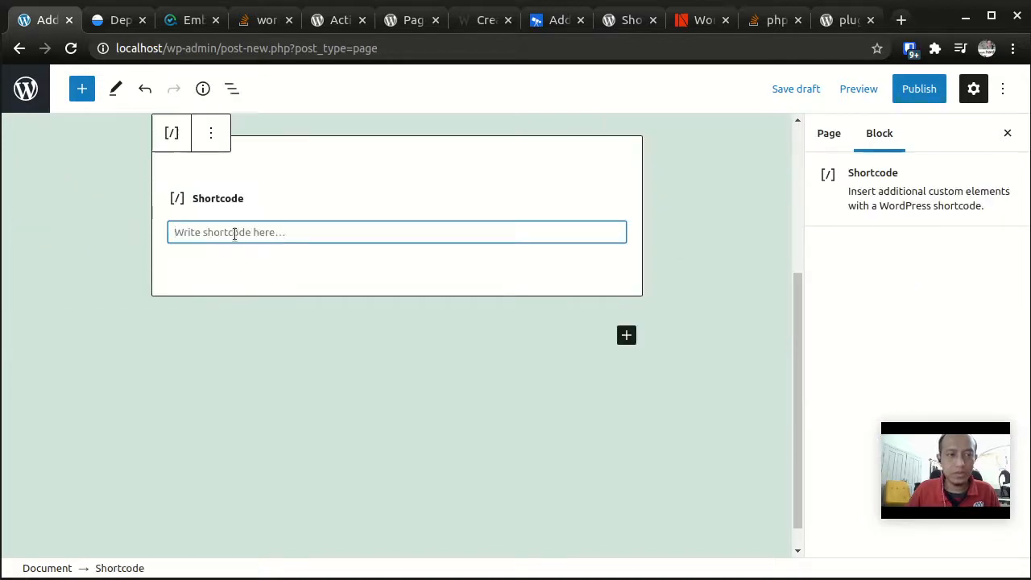
text([embed_)
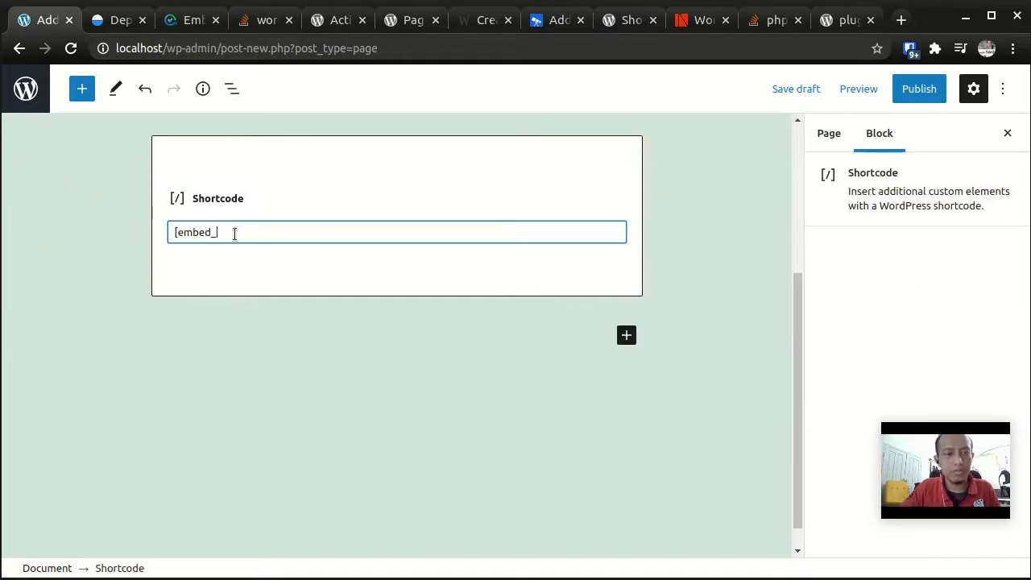
text(react])
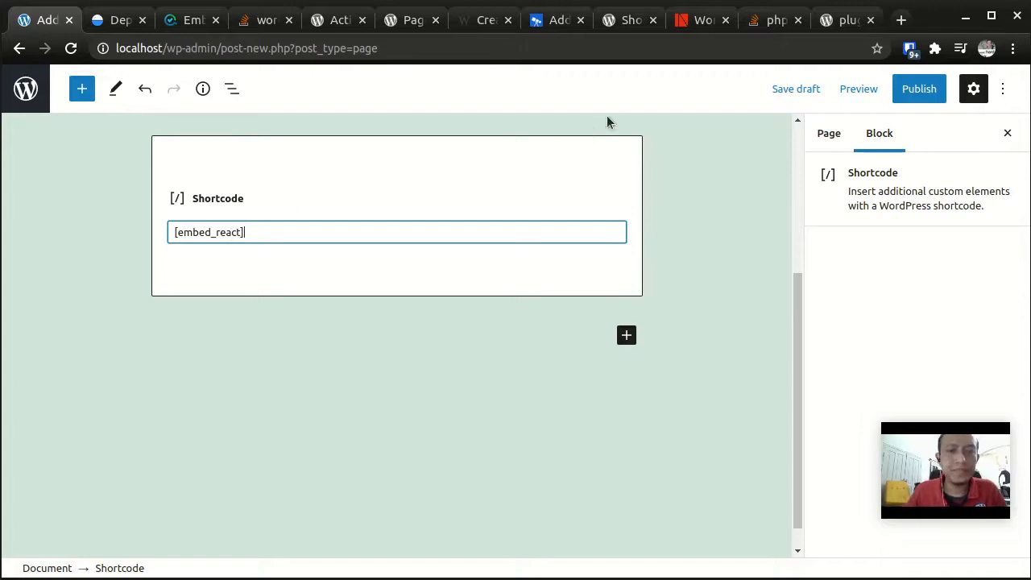
Publish the Chat page and view it live.
click(919, 89)
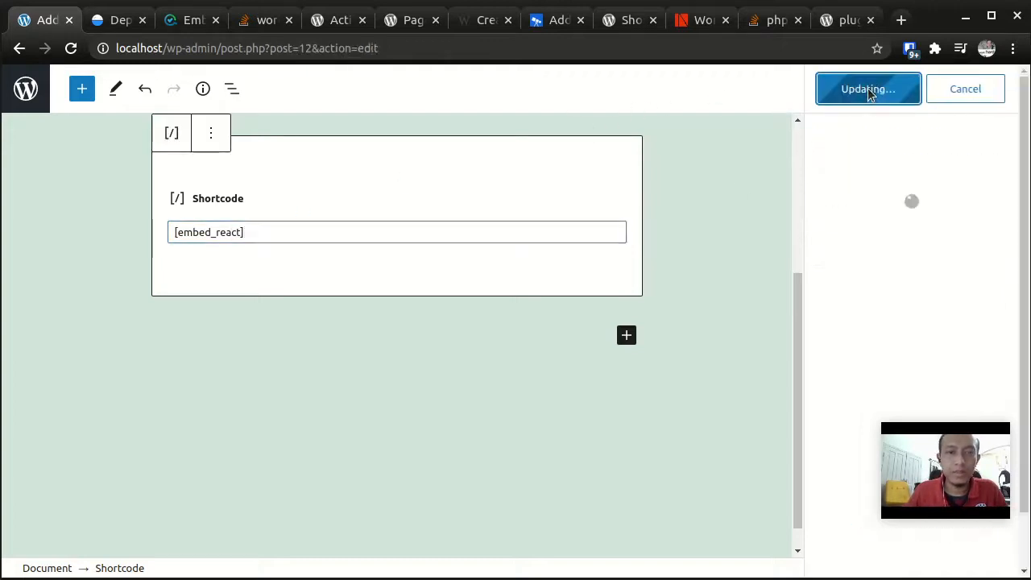
click(867, 89)
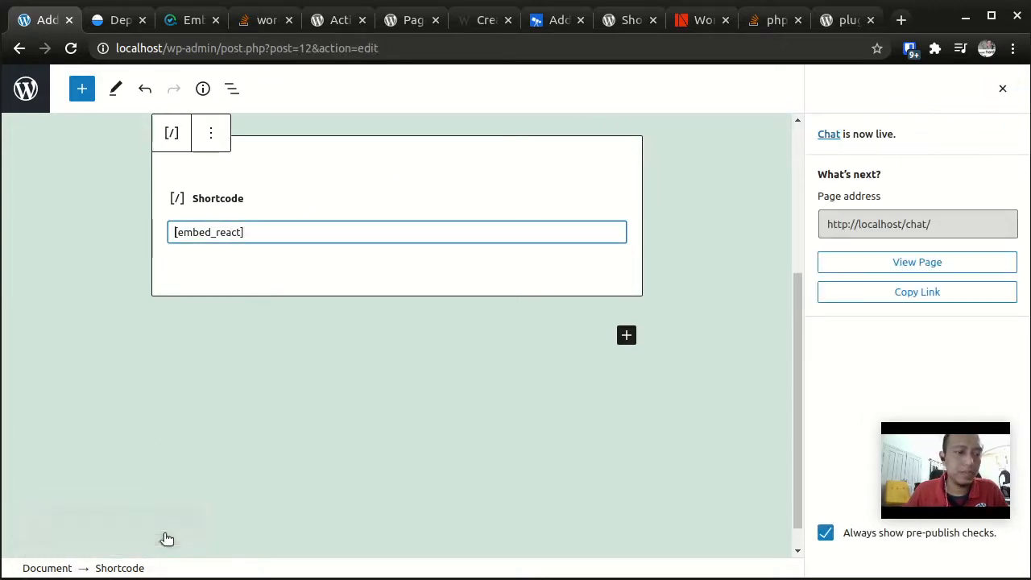
click(917, 261)
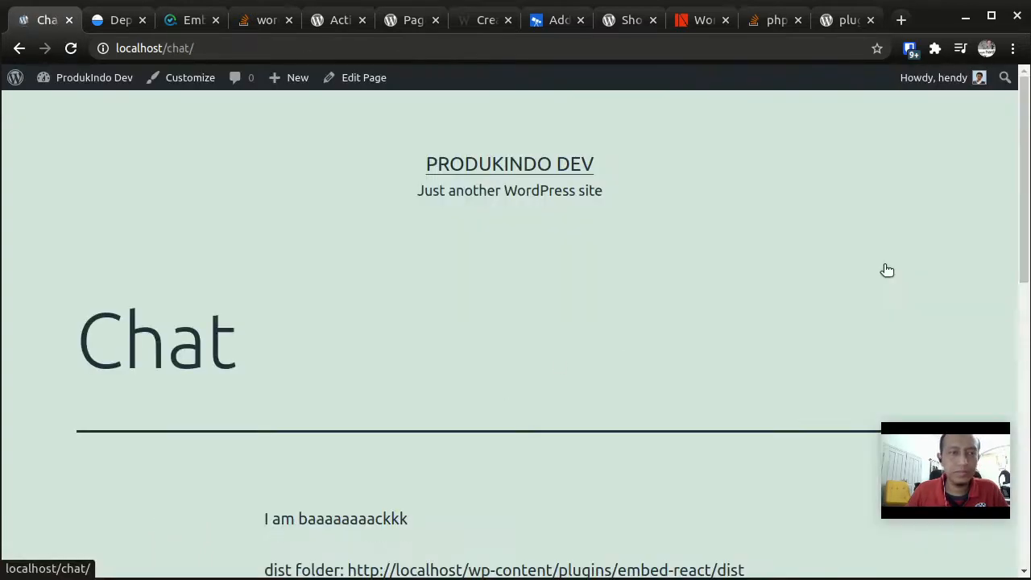
scroll(down, 3)
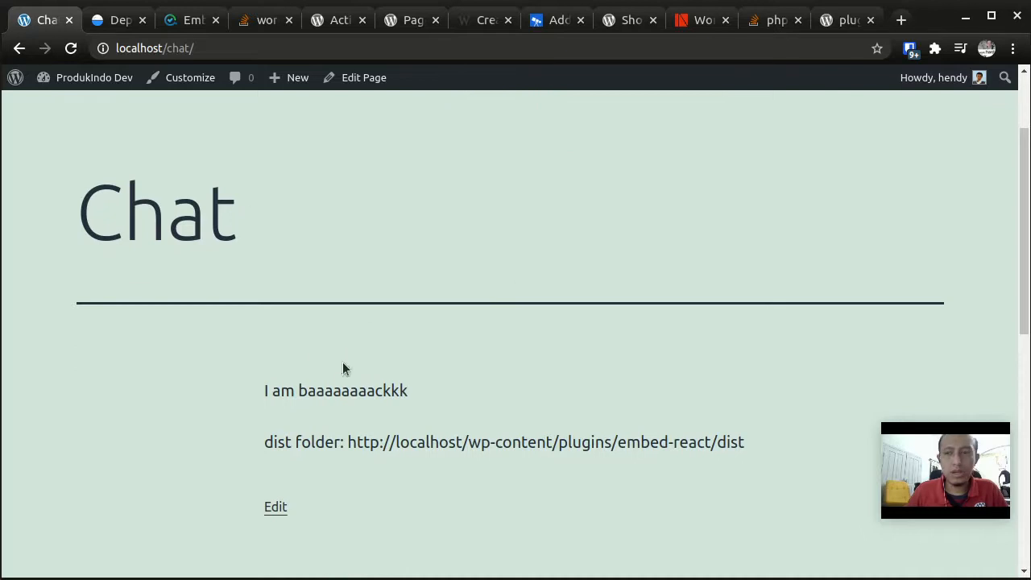
mouse_move(485, 516)
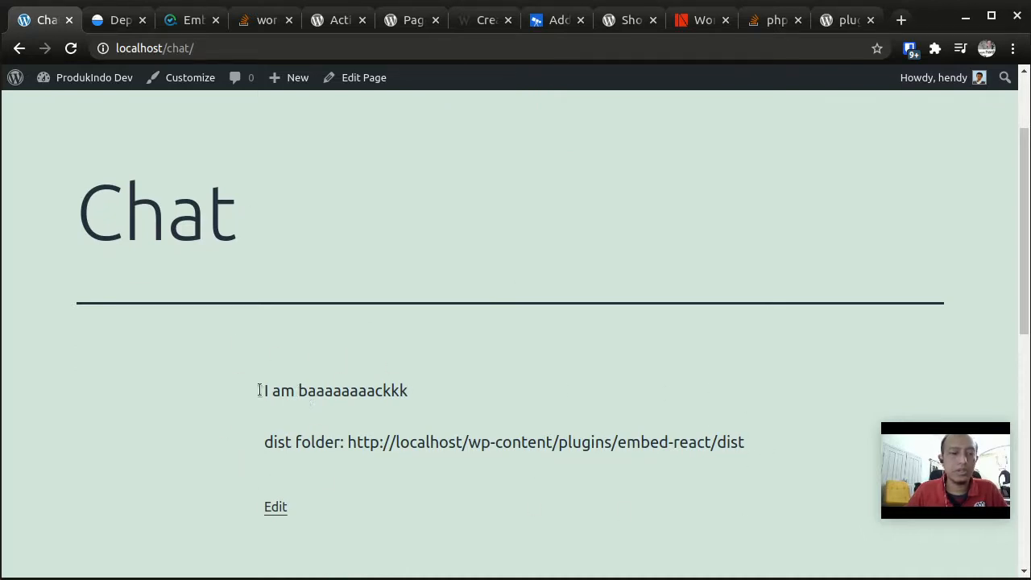
triple_click(335, 392)
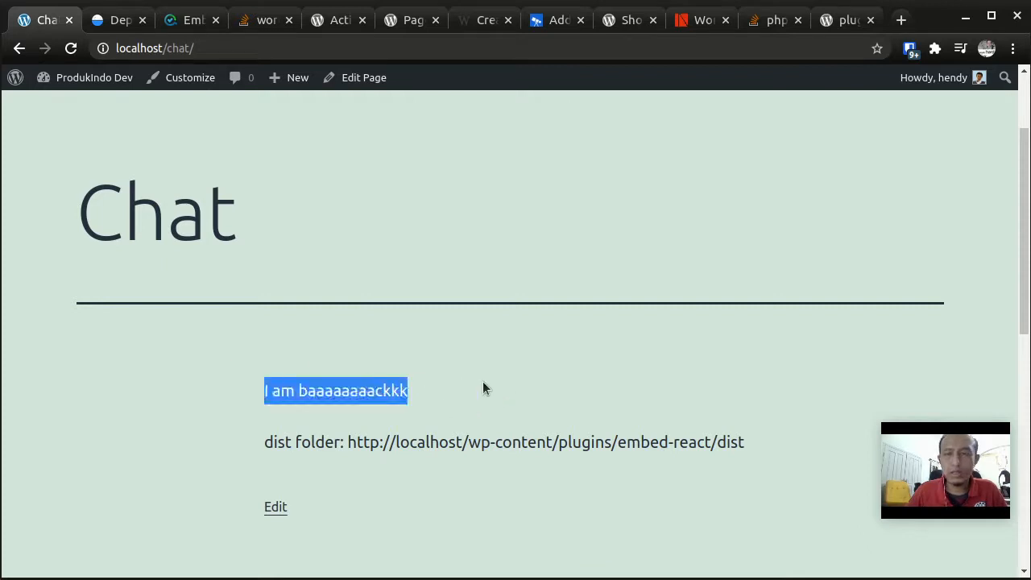
scroll(down, 3)
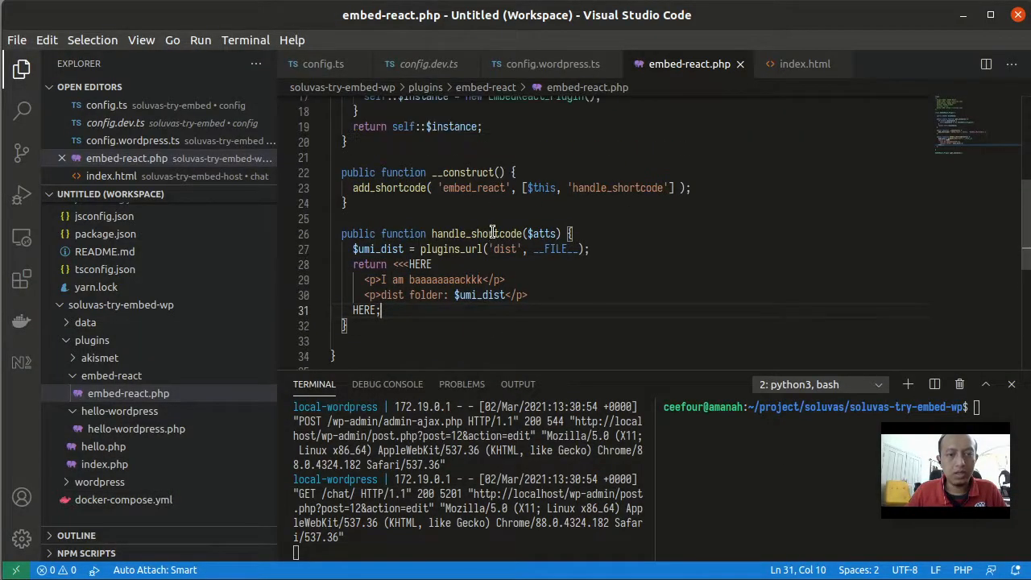
double_click(503, 248)
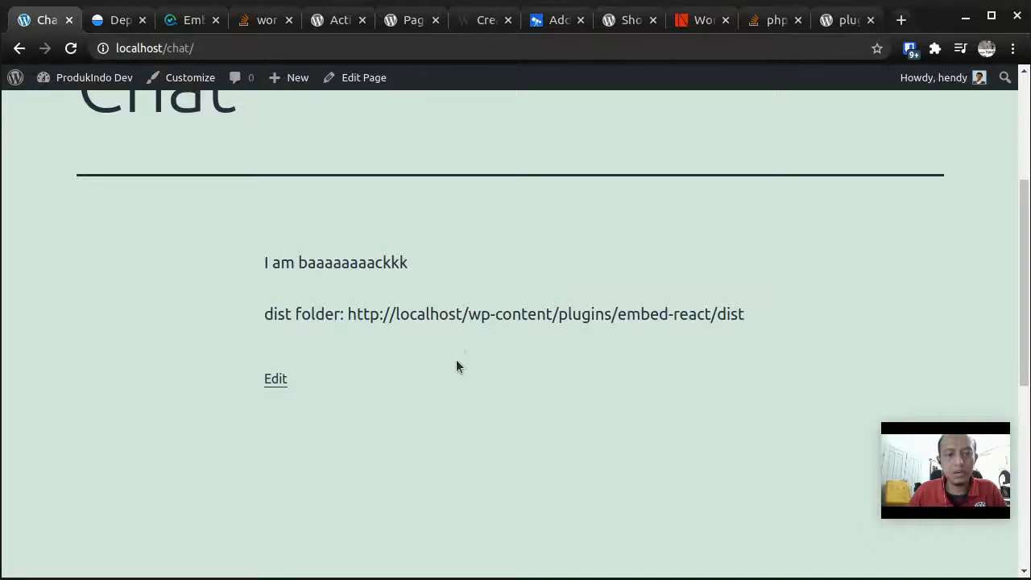
mouse_move(461, 342)
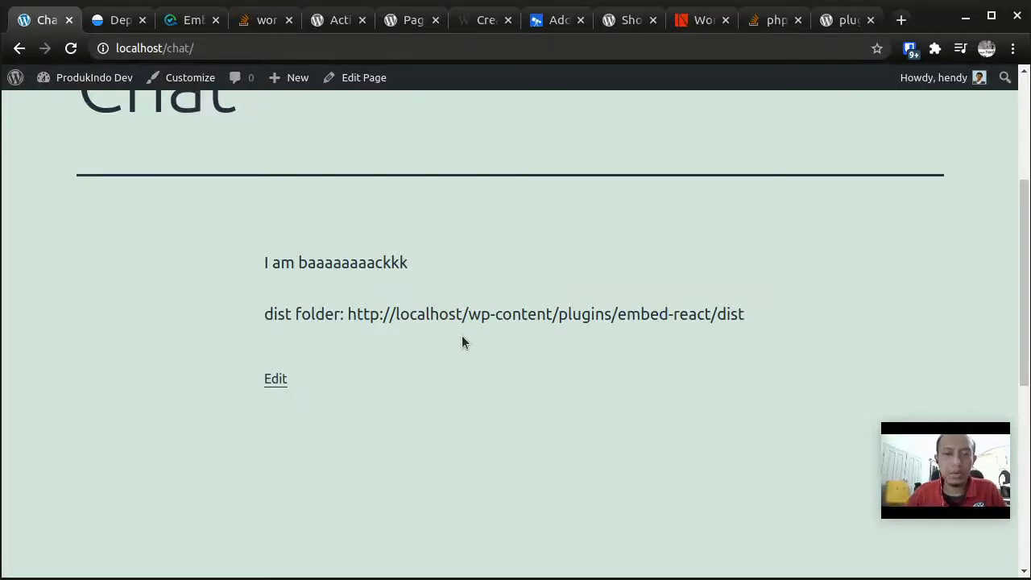
mouse_move(764, 345)
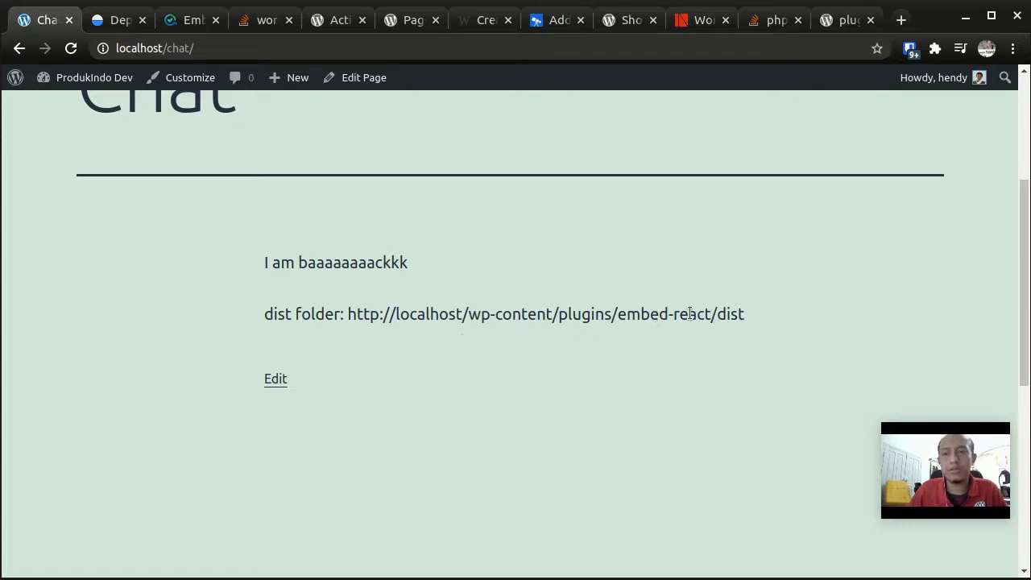
mouse_move(380, 339)
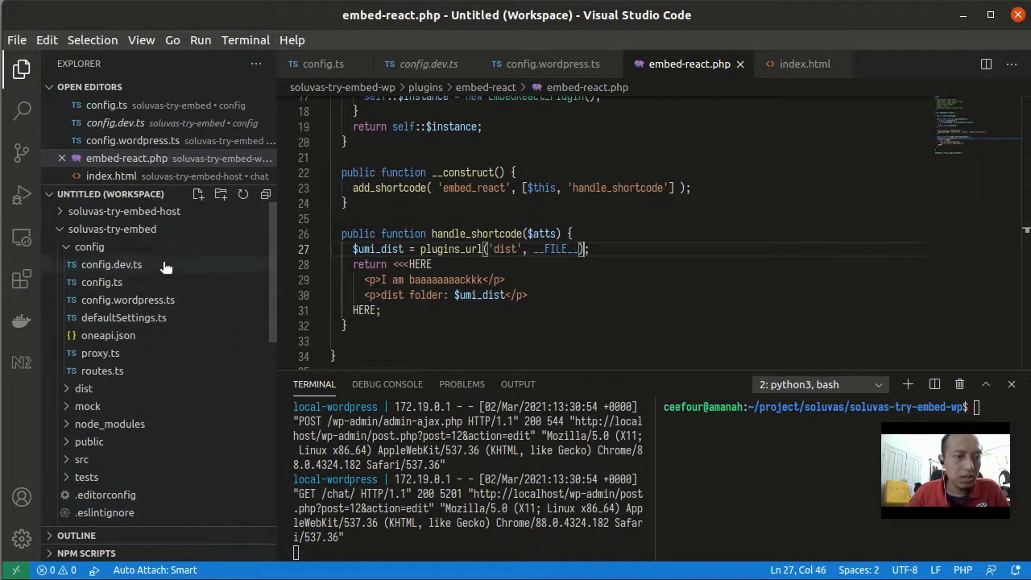
Inspect base '/chat/' in config.wordpress.ts and maximize the bash terminal panel.
click(129, 300)
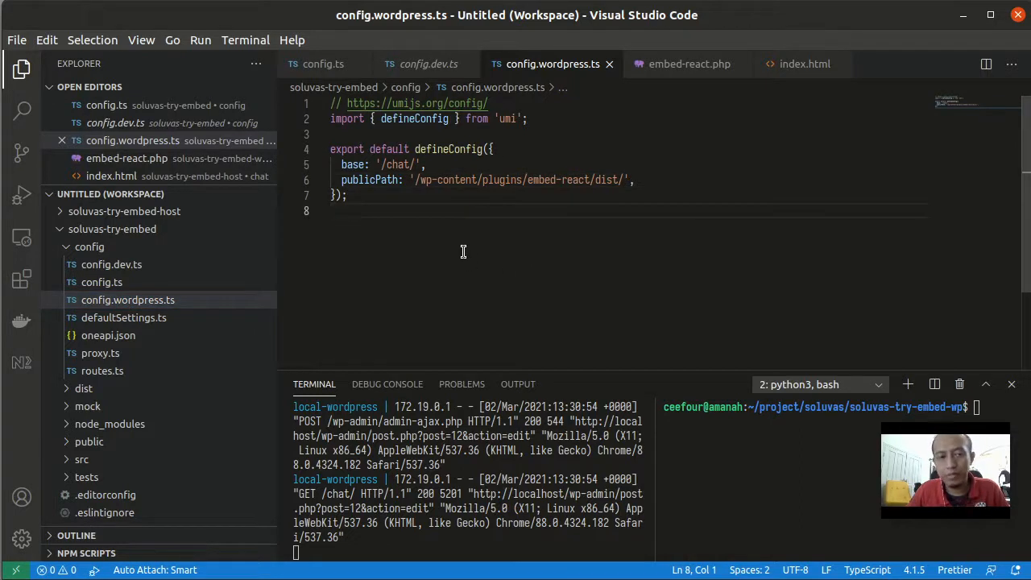
double_click(353, 164)
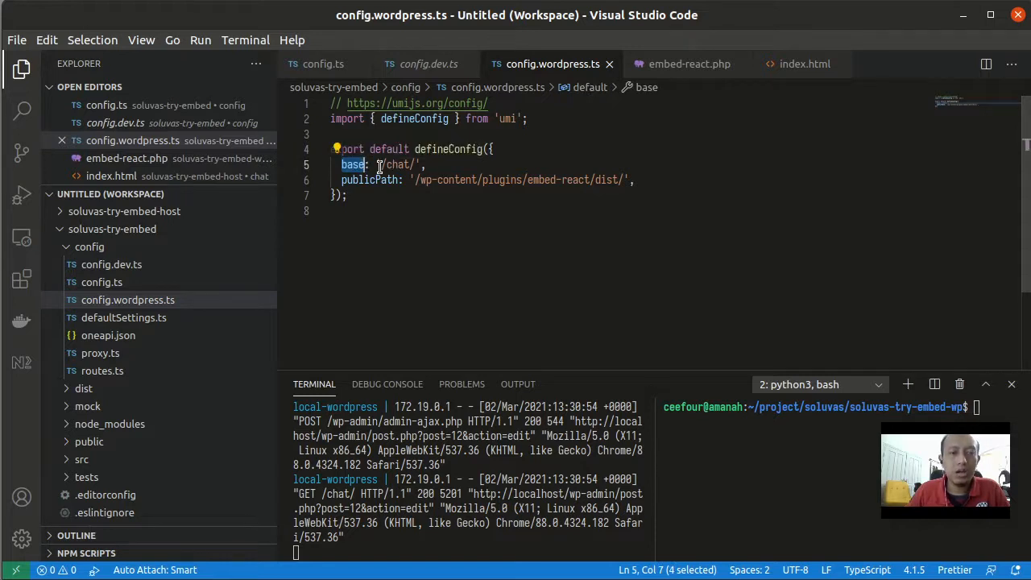
double_click(399, 165)
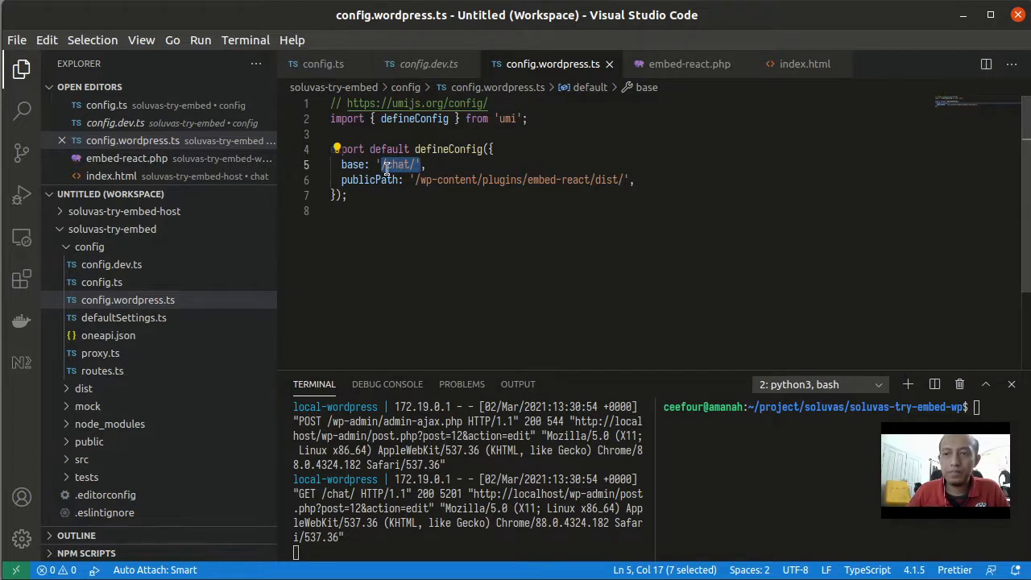
click(190, 77)
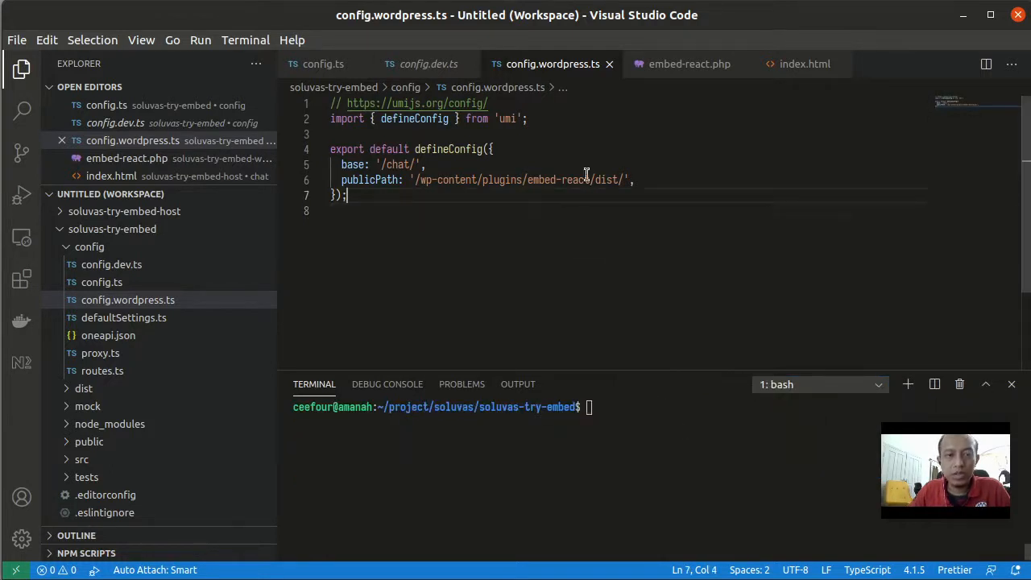
click(986, 383)
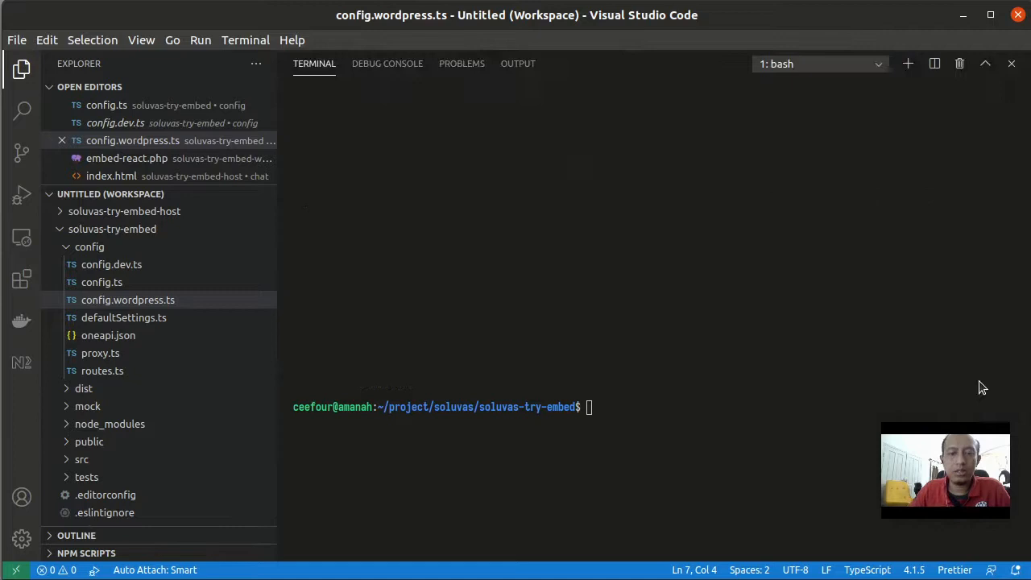
Run UMI_ENV=wordpress yarn build to compile the app into dist.
text(UMI)
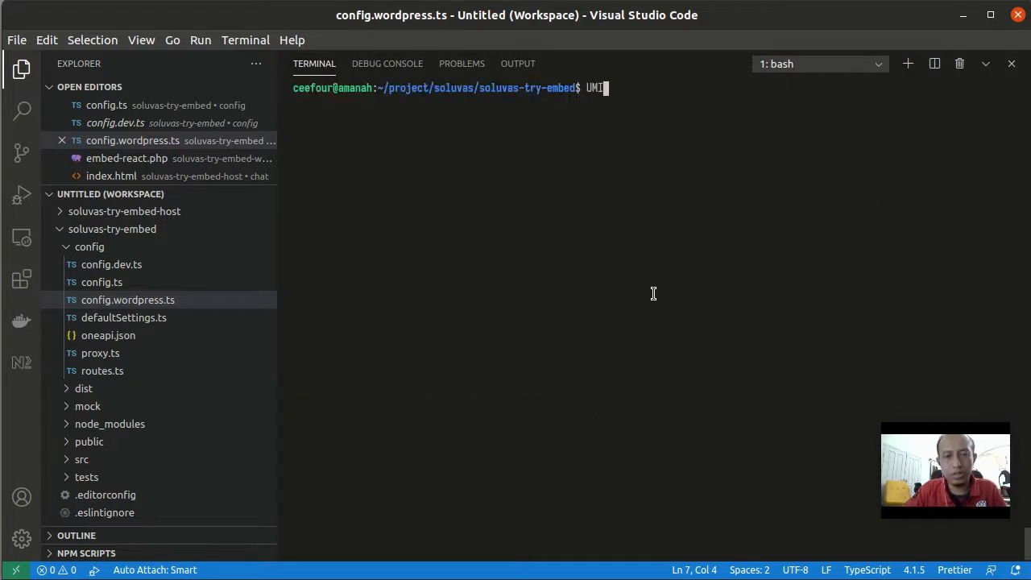
text(_ENV)
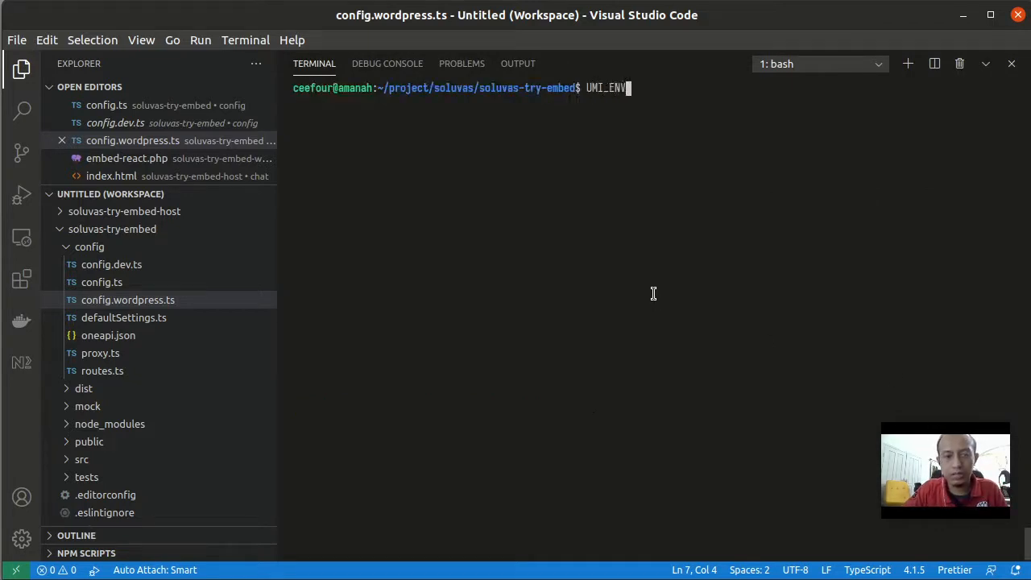
text(=wordpress)
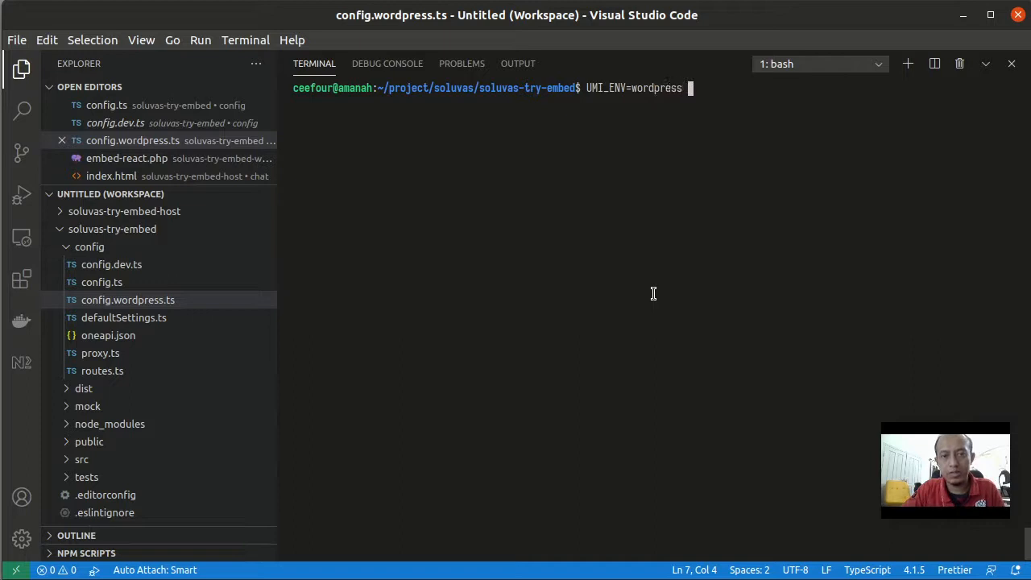
text(yarn buil)
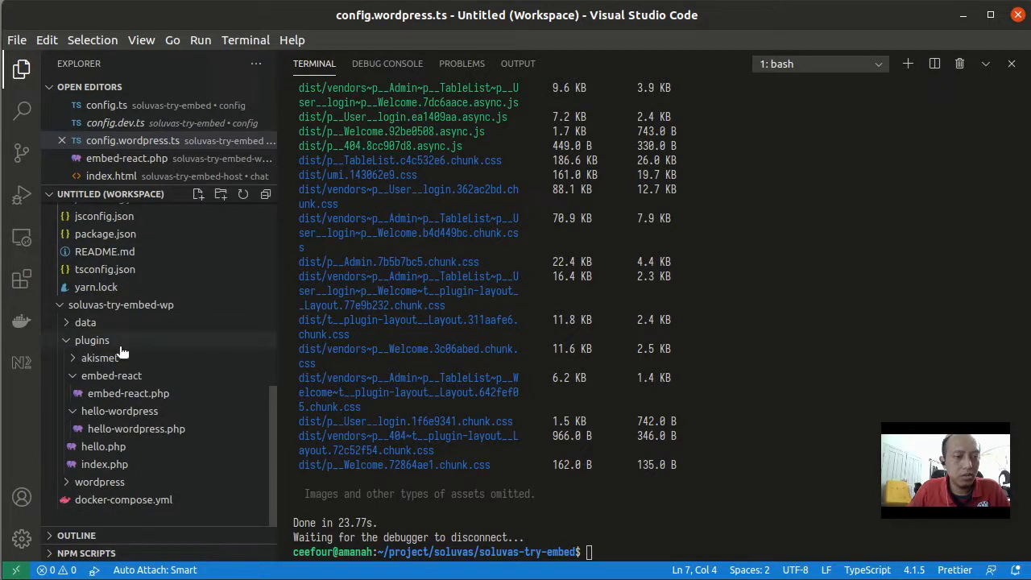
Refresh the plugins folder to reveal embed-react/dist and reopen embed-react.php.
right_click(111, 375)
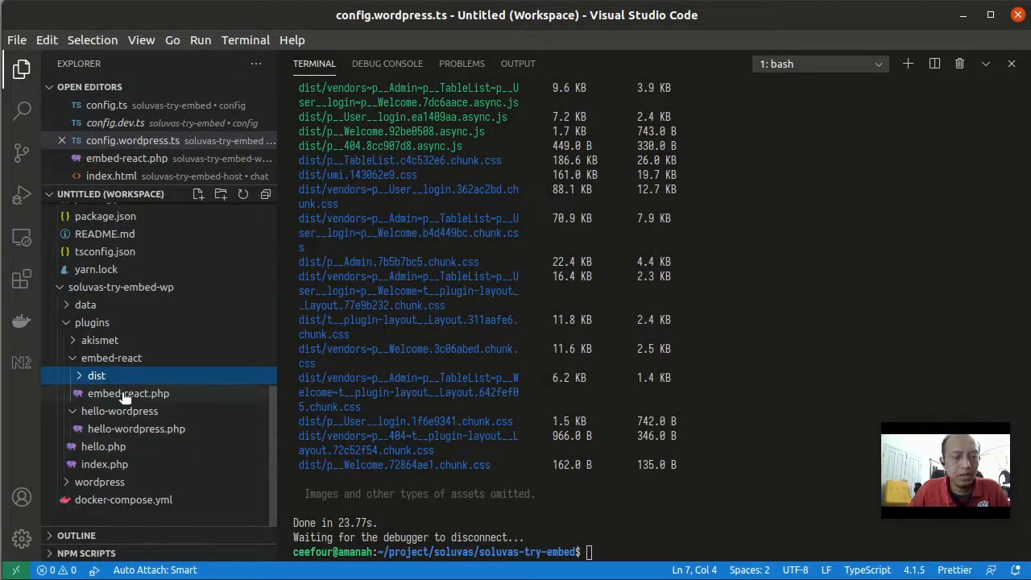
mouse_move(129, 393)
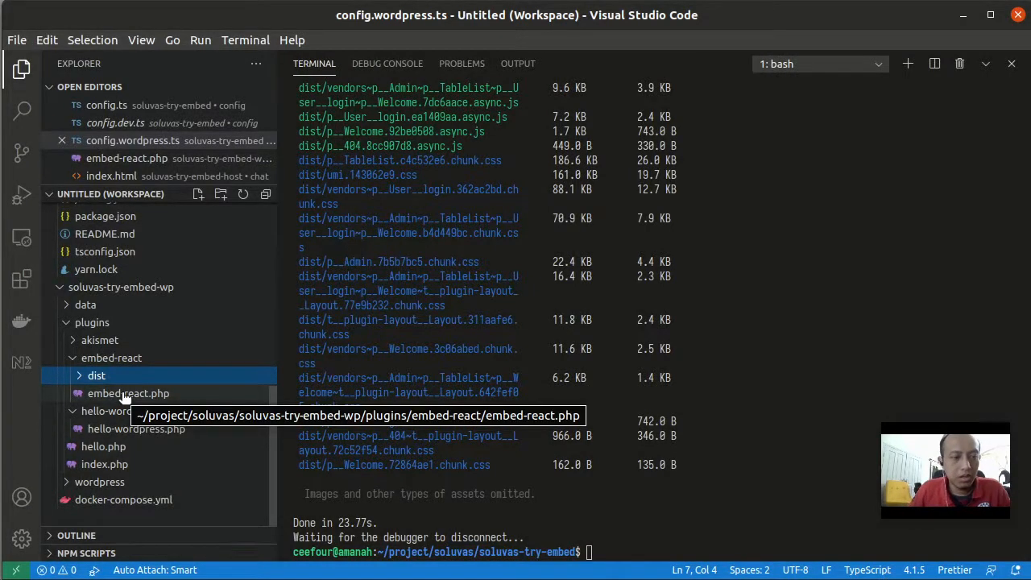
double_click(128, 394)
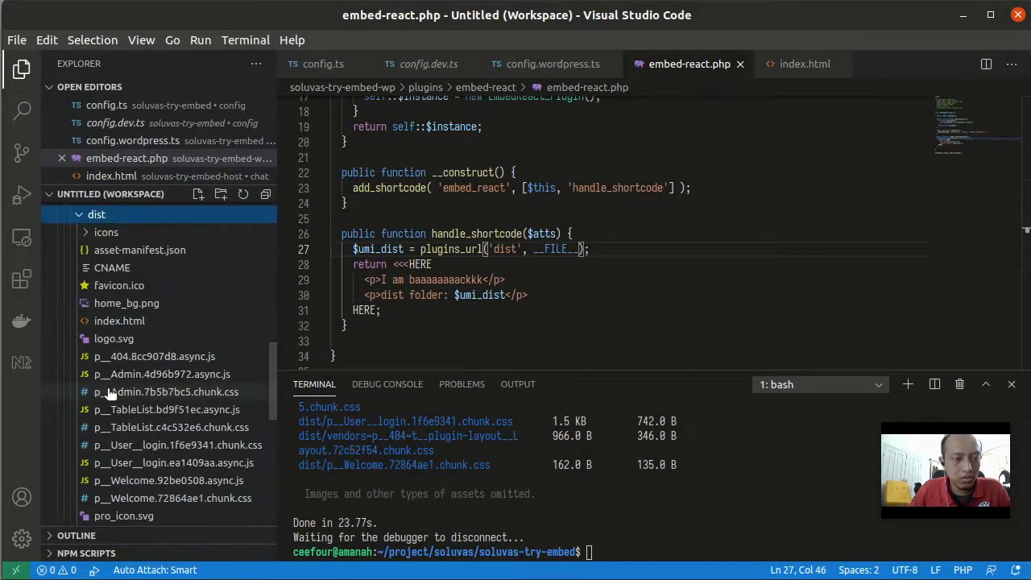
mouse_move(109, 355)
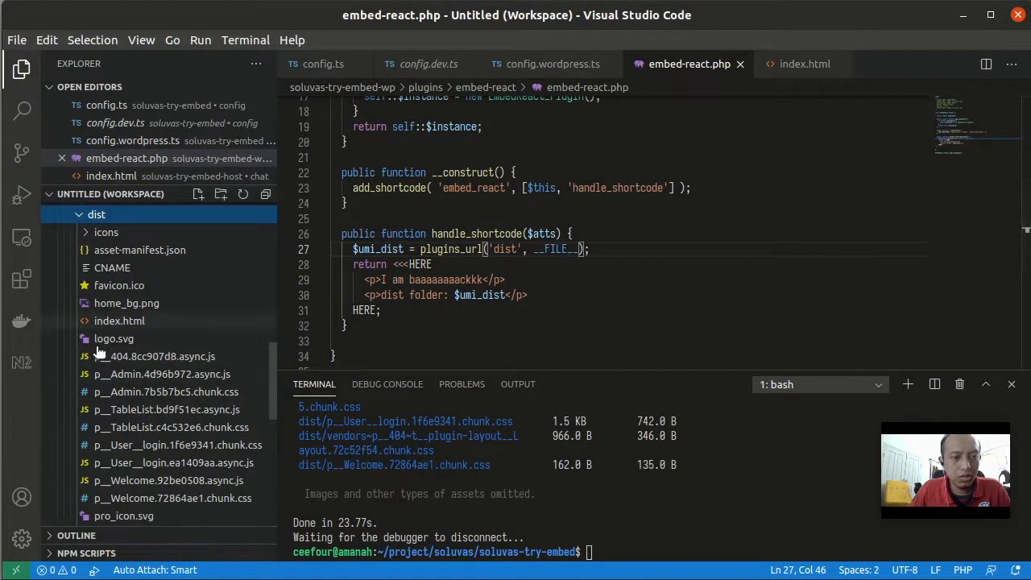
scroll(down, 3)
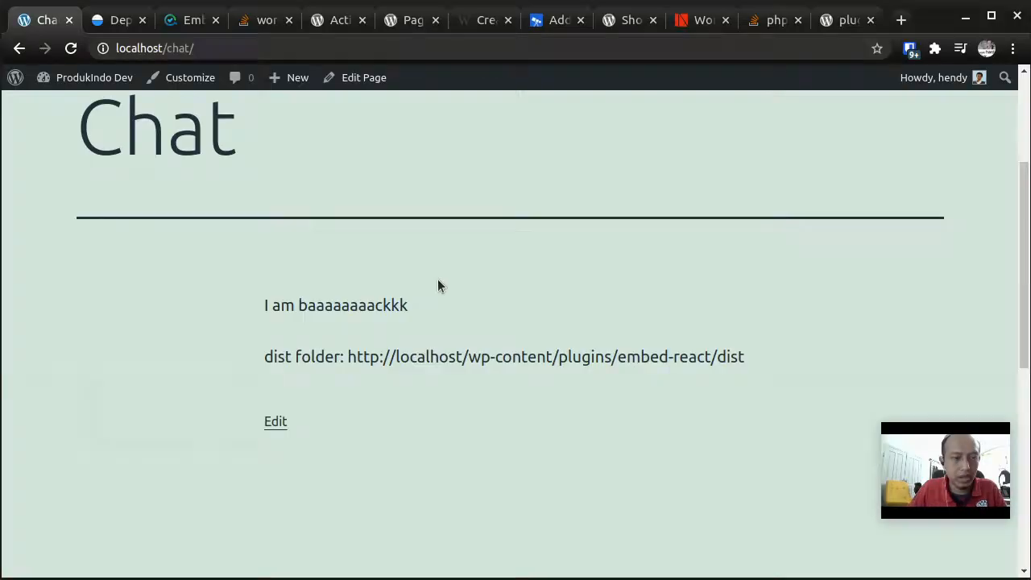
Scroll through the Embedding React Web App Inside WordPress Plugin guide to its handle_shortcode example.
click(846, 19)
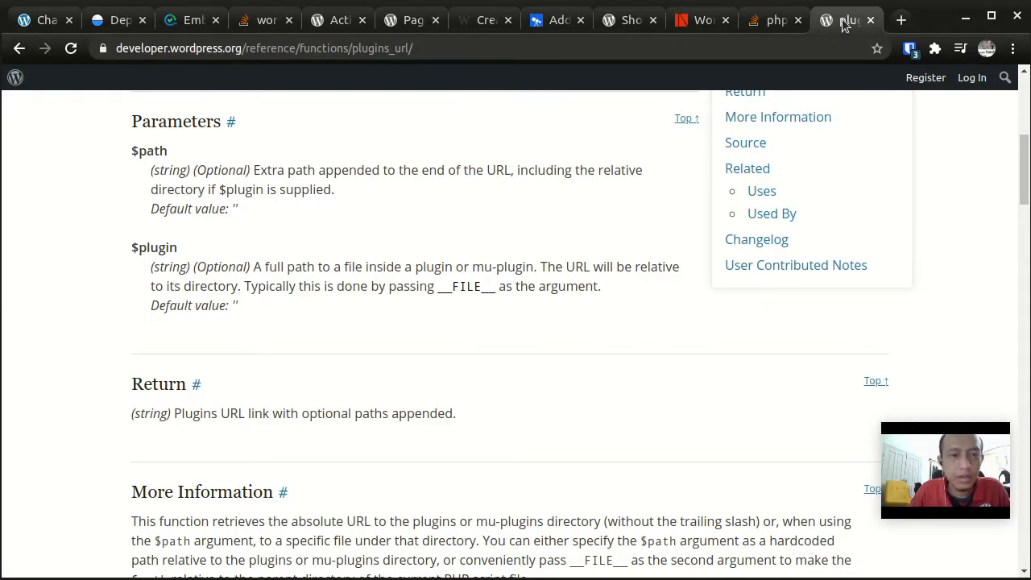
click(190, 20)
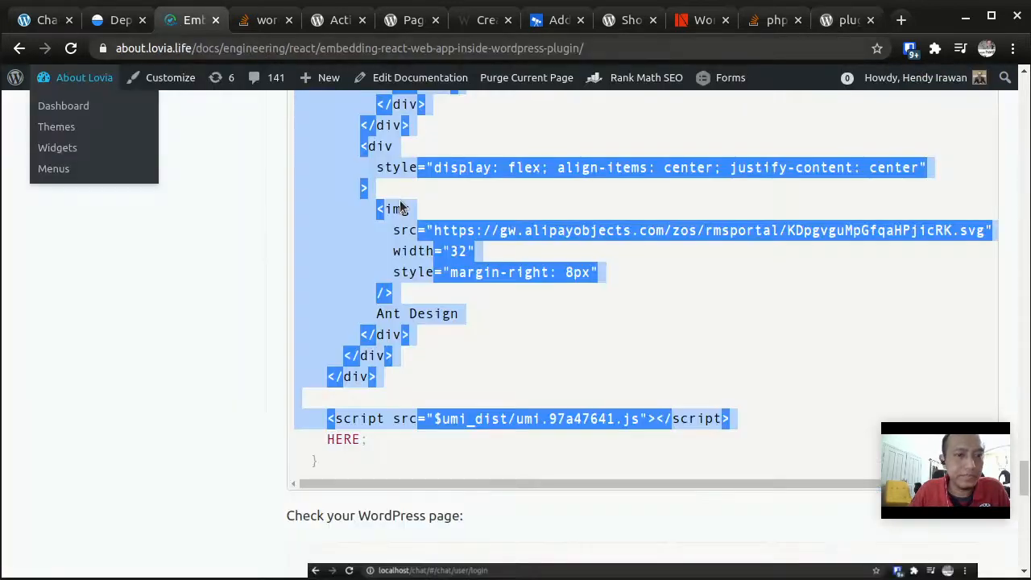
scroll(down, 3)
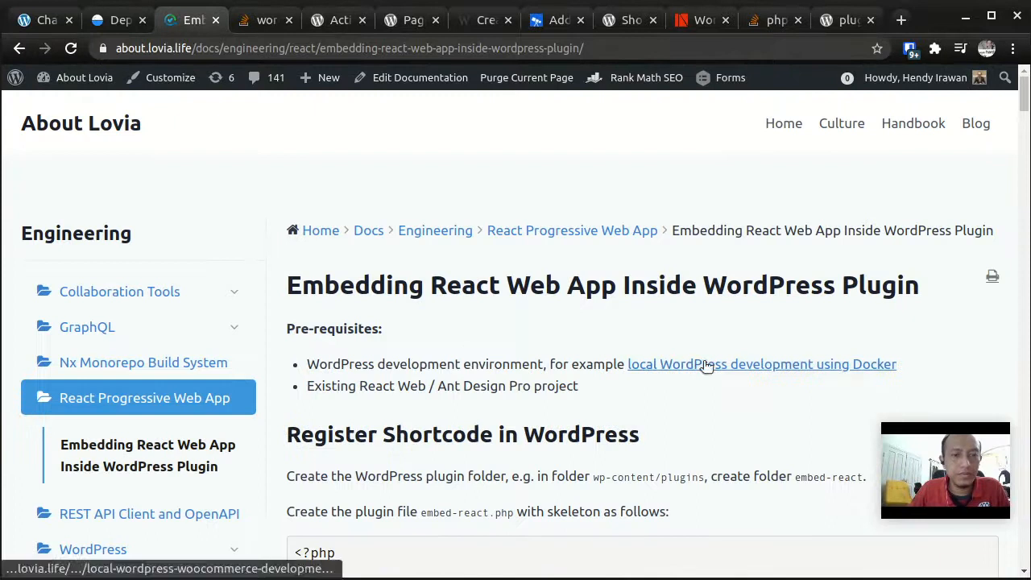
scroll(down, 3)
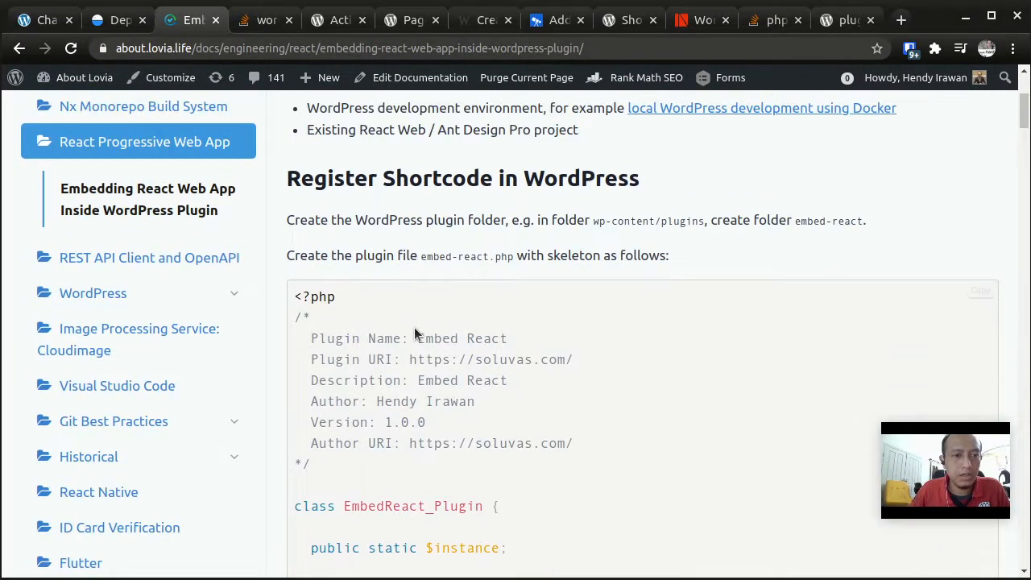
scroll(down, 3)
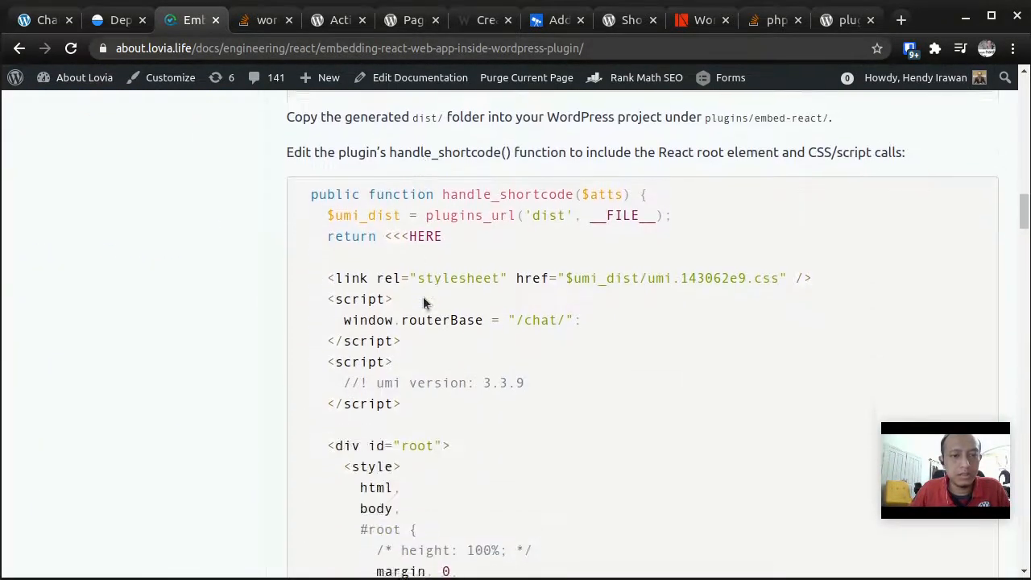
scroll(down, 3)
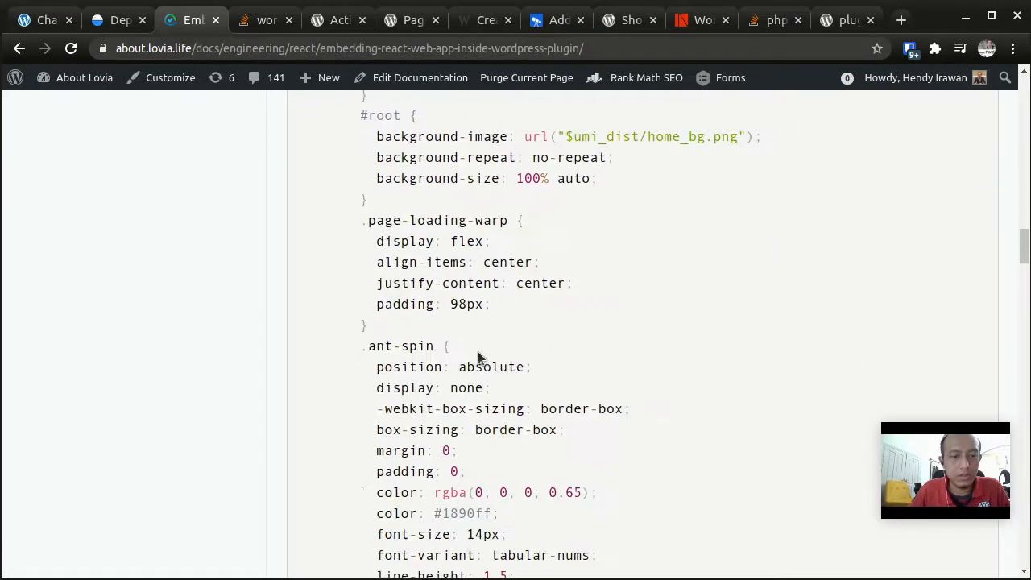
scroll(down, 3)
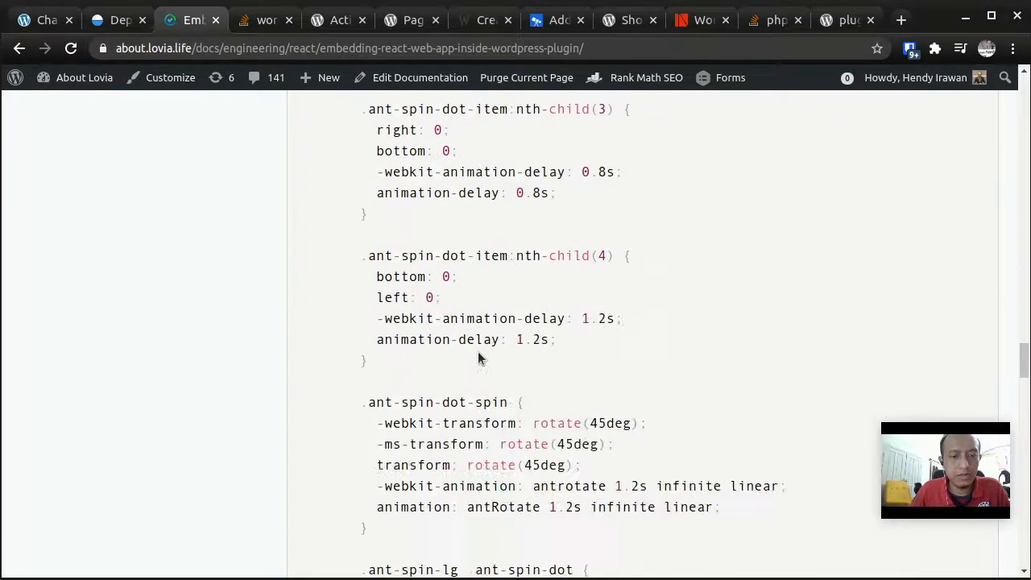
scroll(down, 3)
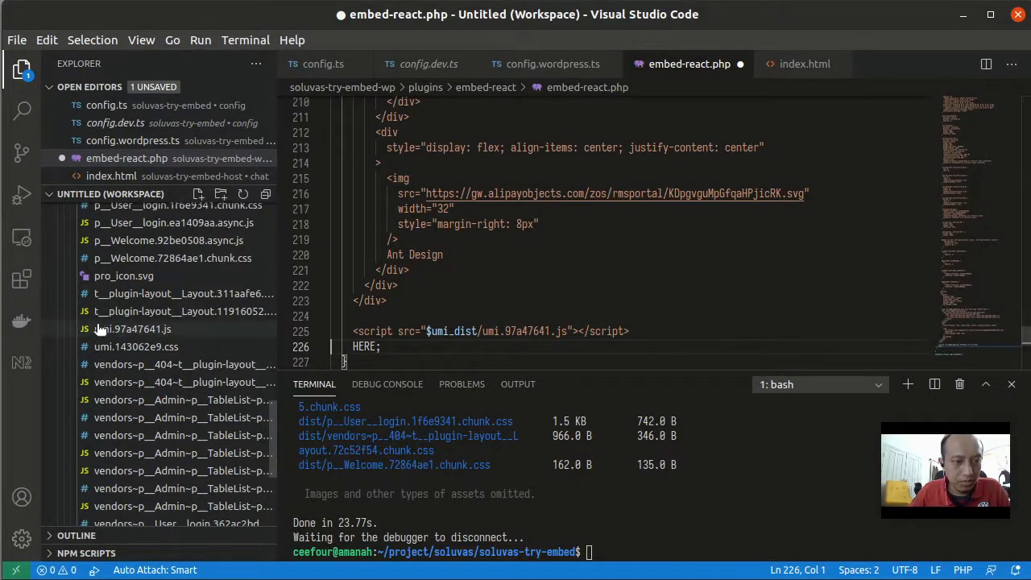
Select the stylesheet file name in embed-react.php to match umi.143062e9.css from dist.
double_click(528, 332)
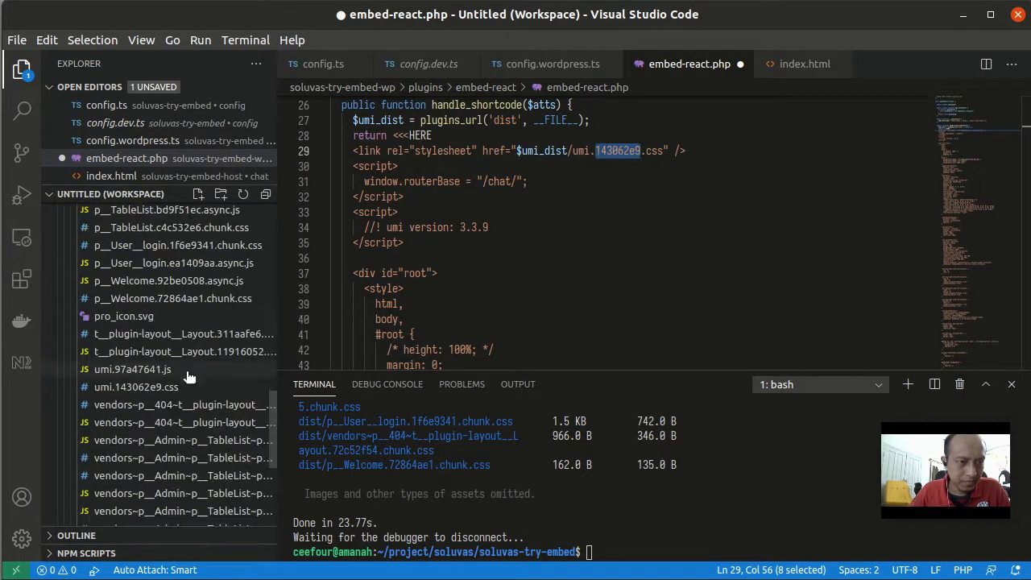
mouse_move(135, 387)
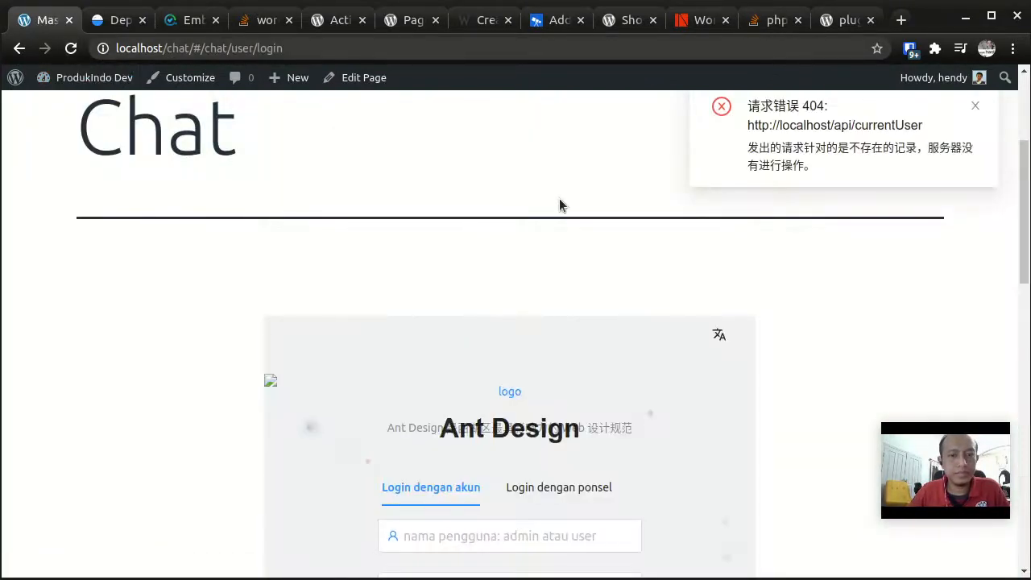
Toggle between Login dengan ponsel and Login dengan akun, then submit Masuk with empty fields to show required warnings.
scroll(down, 3)
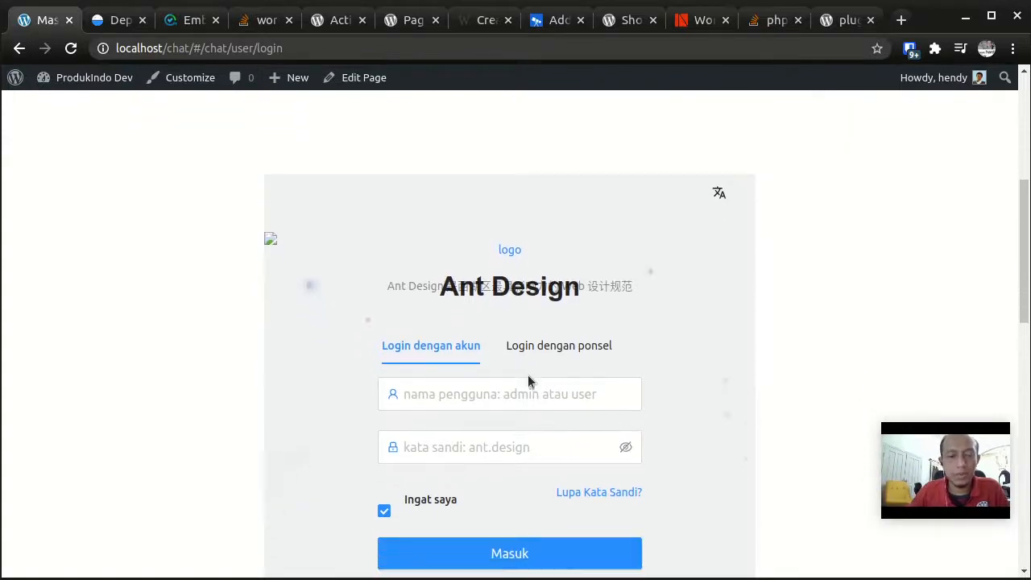
click(557, 345)
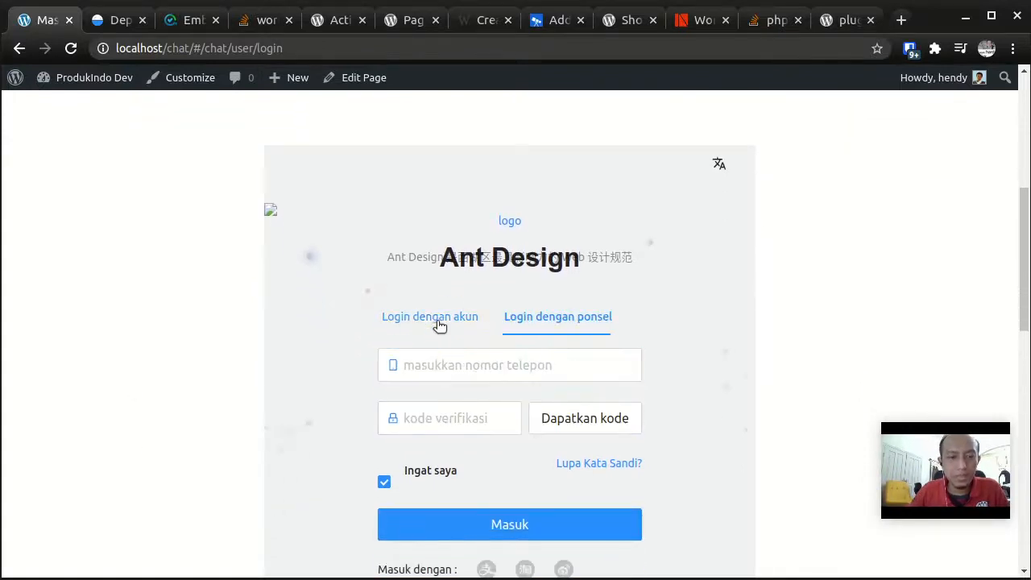
click(429, 316)
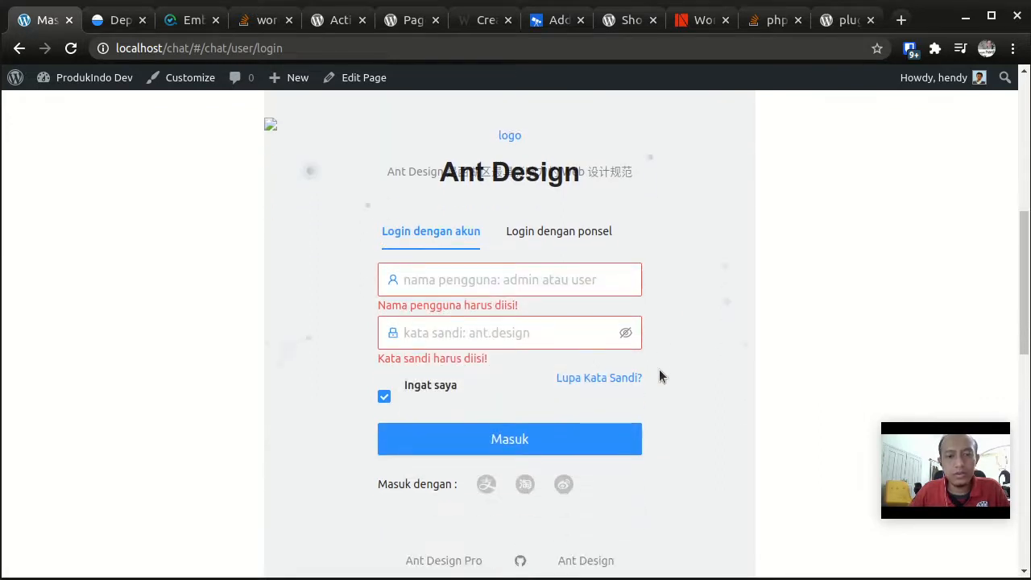
click(509, 280)
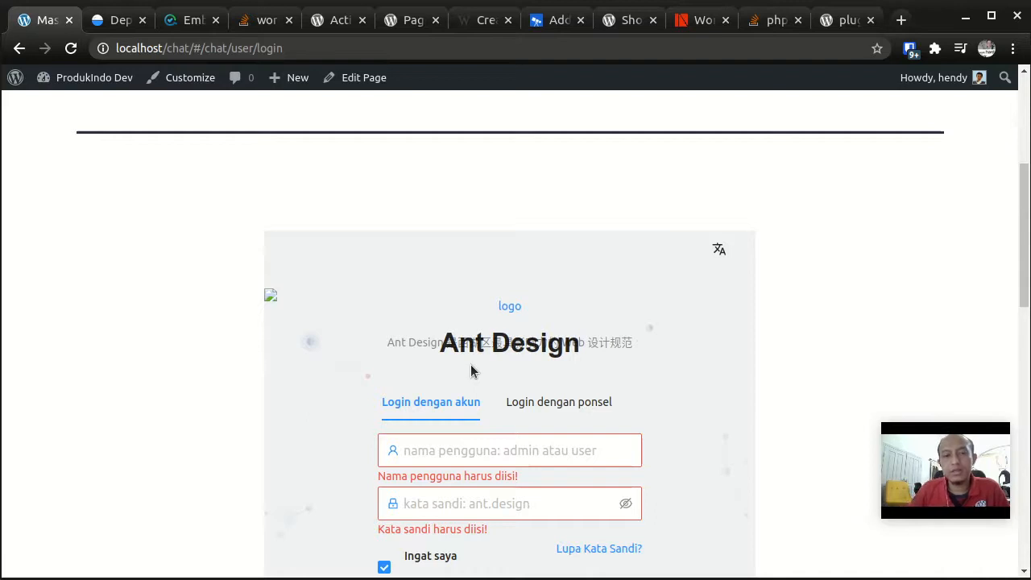
scroll(down, 3)
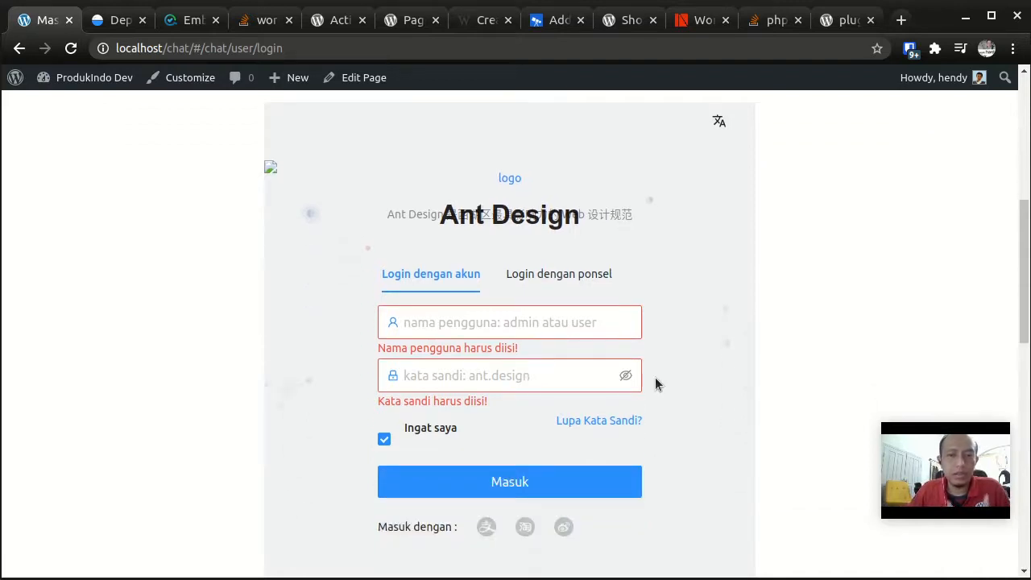
scroll(down, 3)
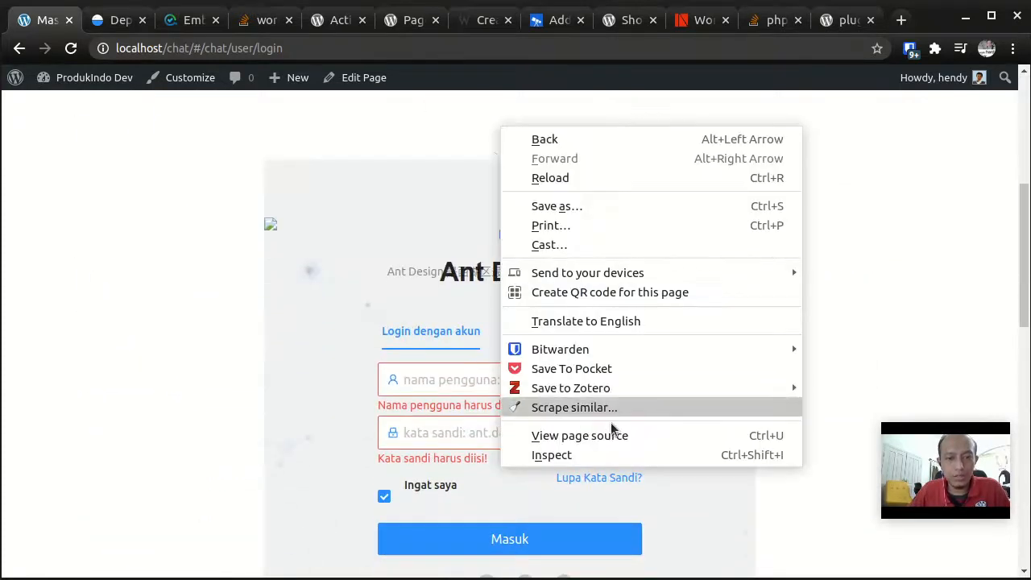
Show the developer tools Console for the Chat page.
click(552, 454)
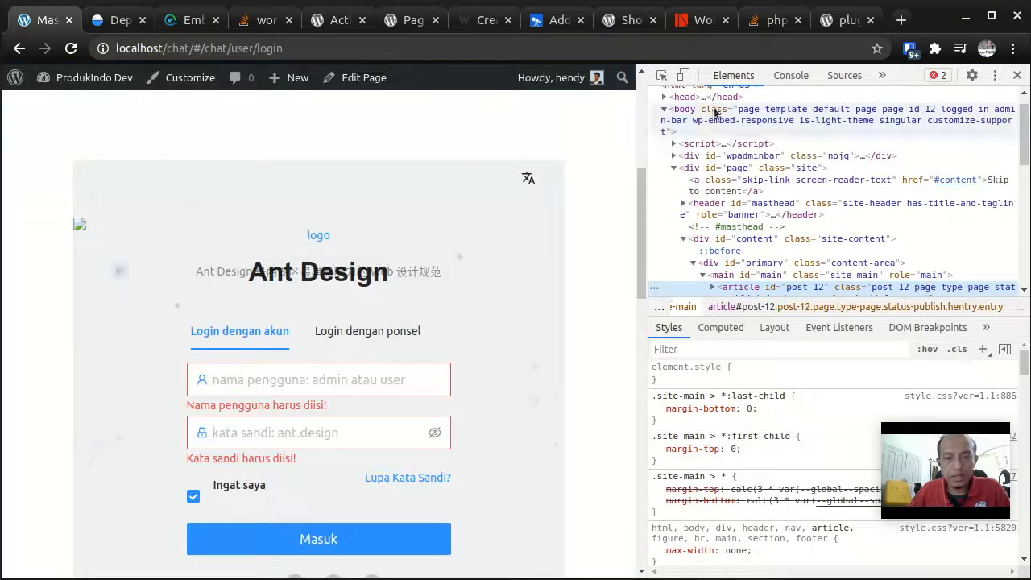
click(790, 76)
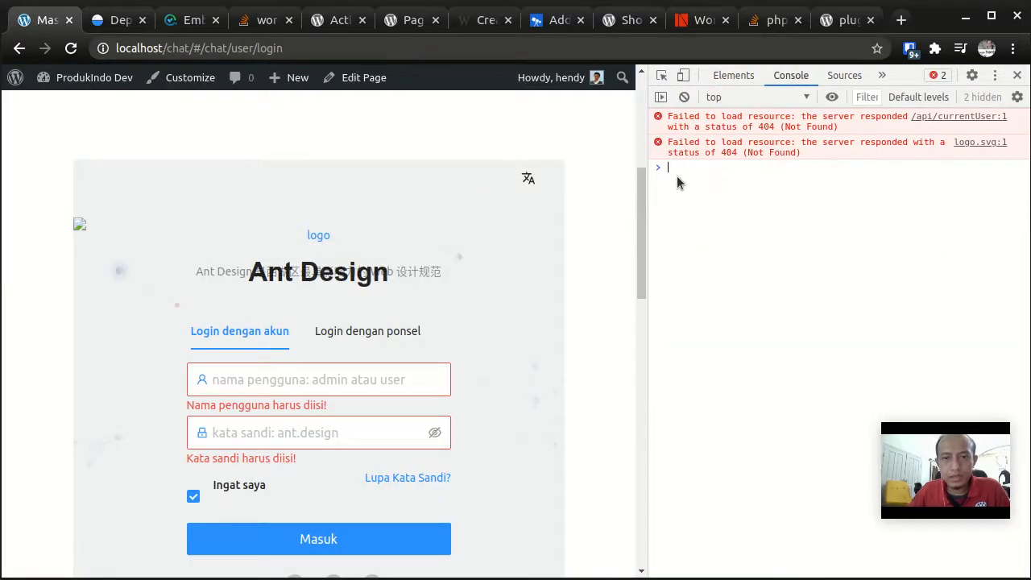
scroll(down, 3)
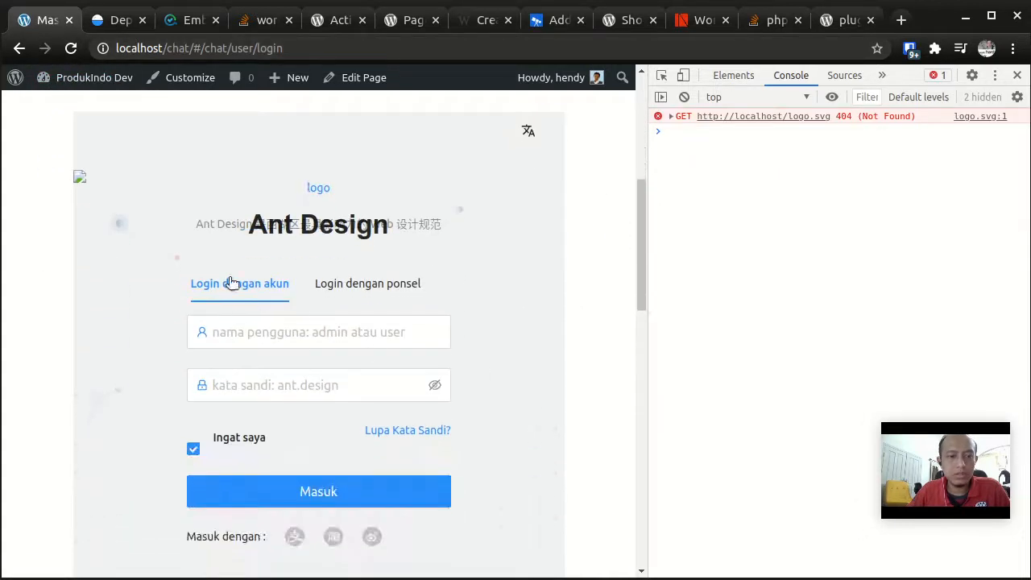
Log in as admin with a password, which fails with a 404 on api/login/account.
text(adm)
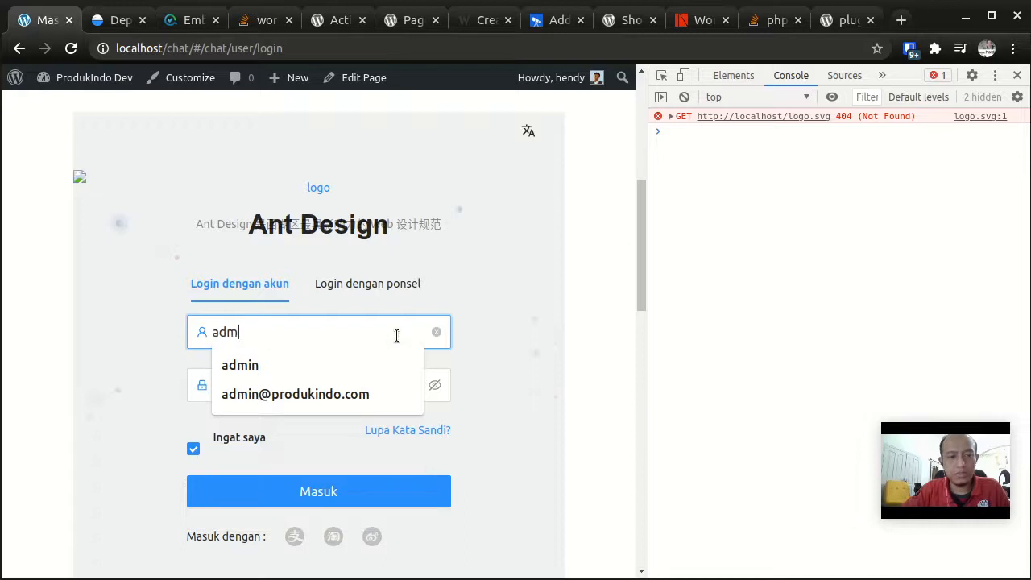
click(320, 491)
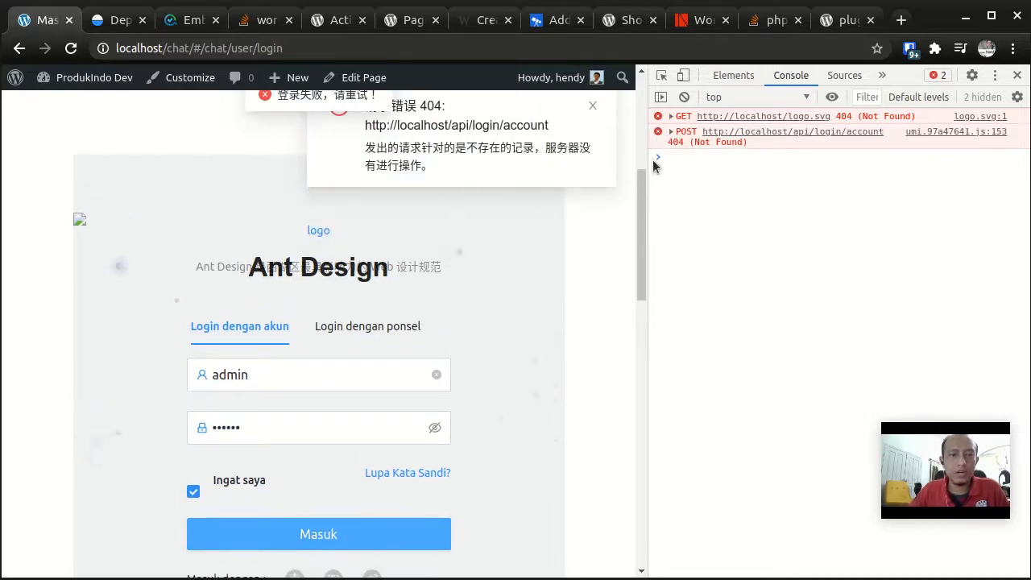
scroll(down, 3)
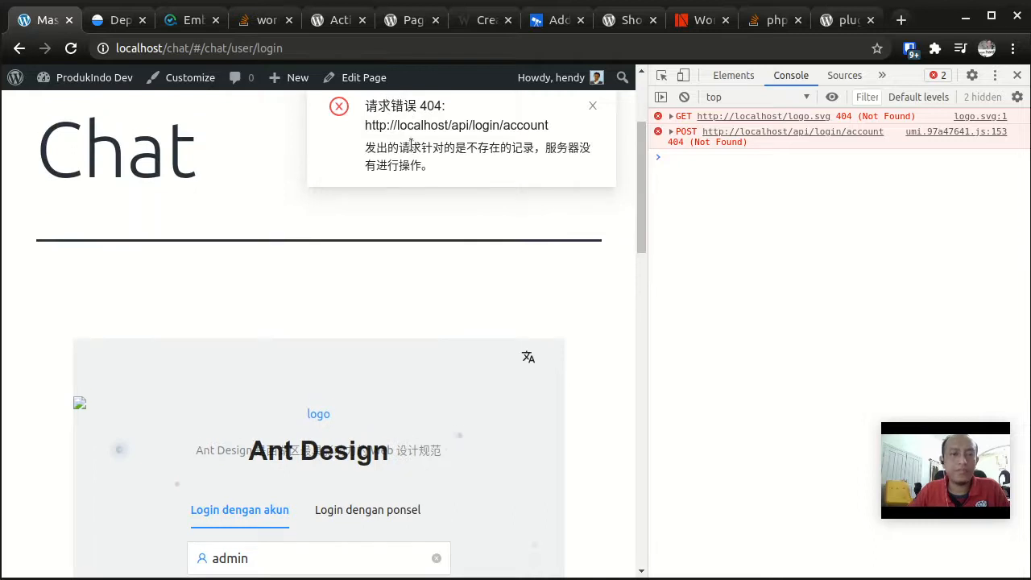
scroll(down, 3)
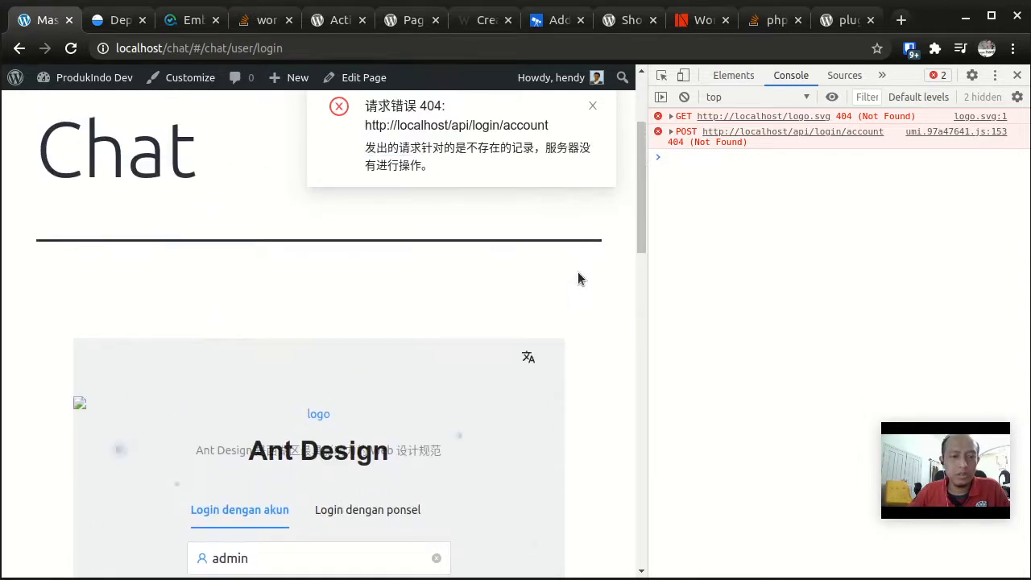
click(528, 358)
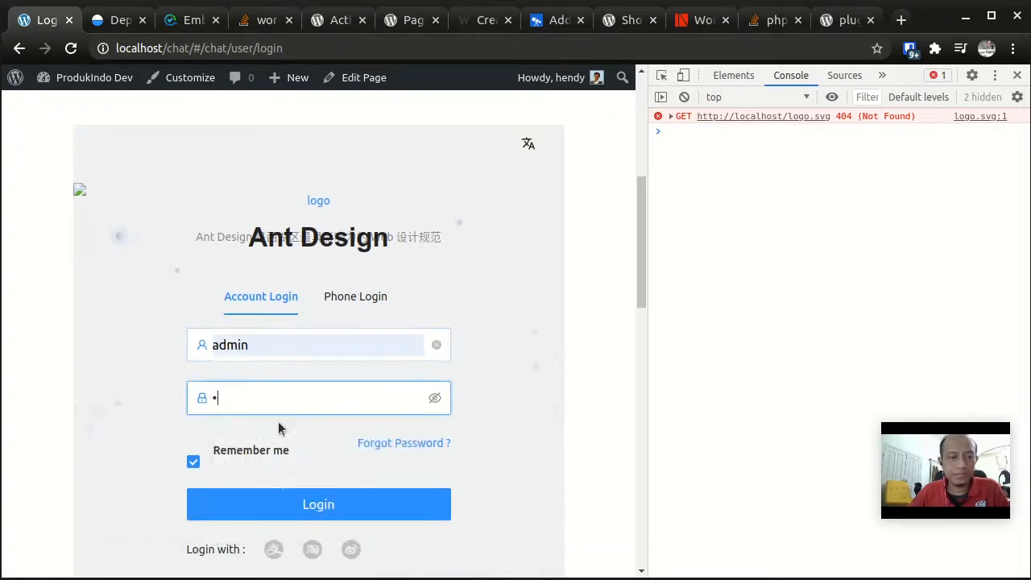
Retry the admin login from the English form and review the repeated 404 for api/login/account in the Console.
click(319, 505)
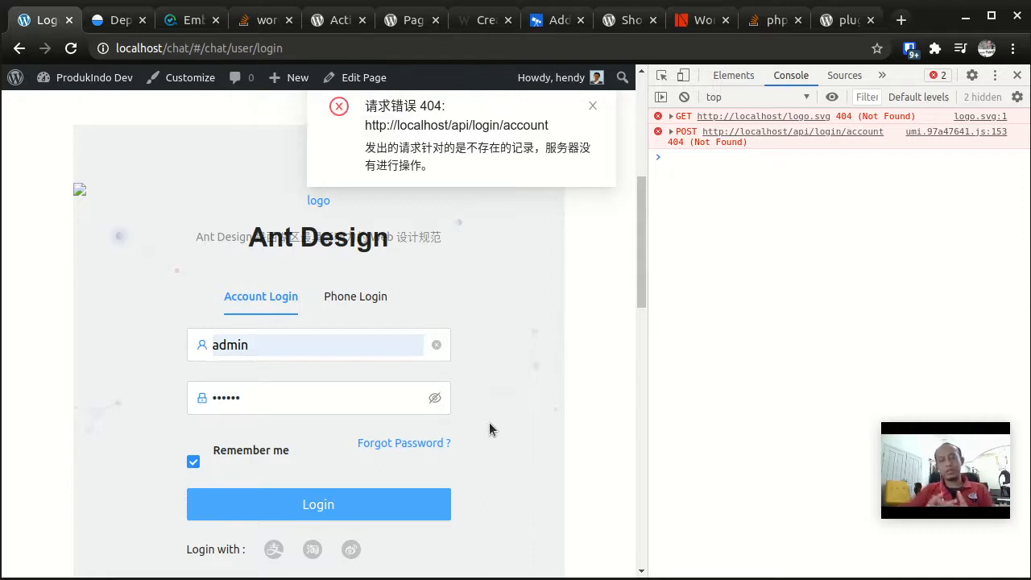
click(593, 107)
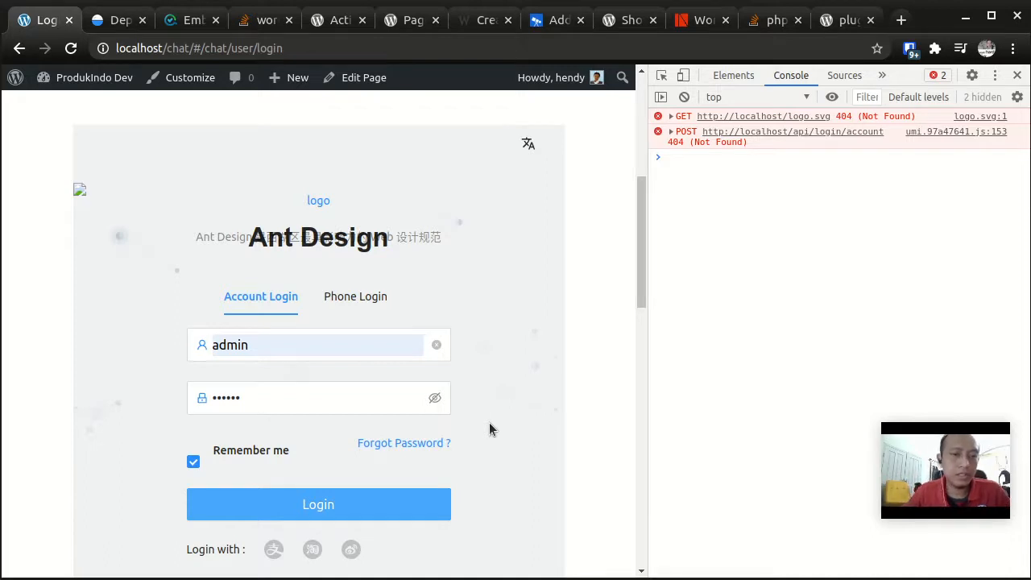
scroll(down, 3)
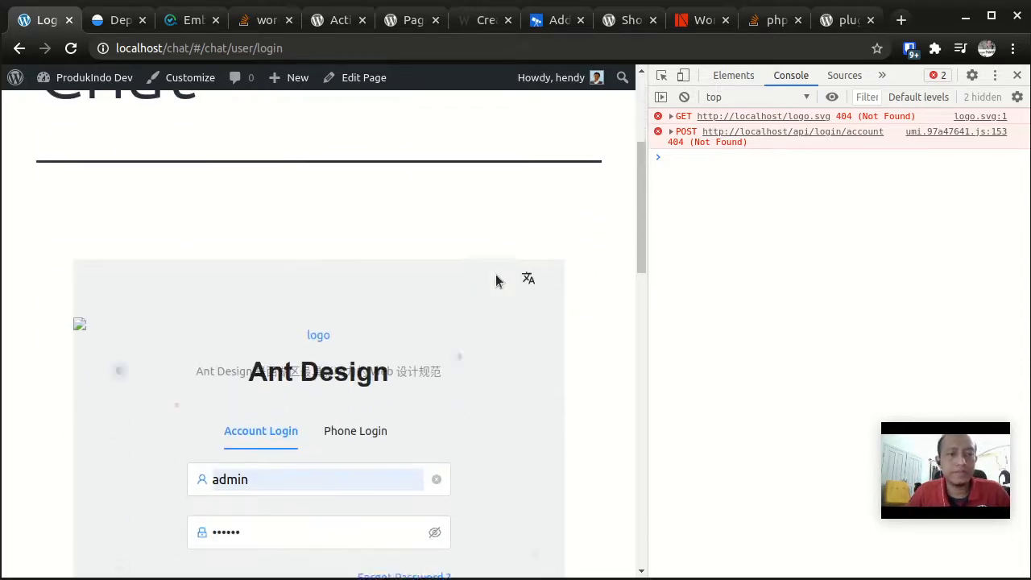
scroll(down, 3)
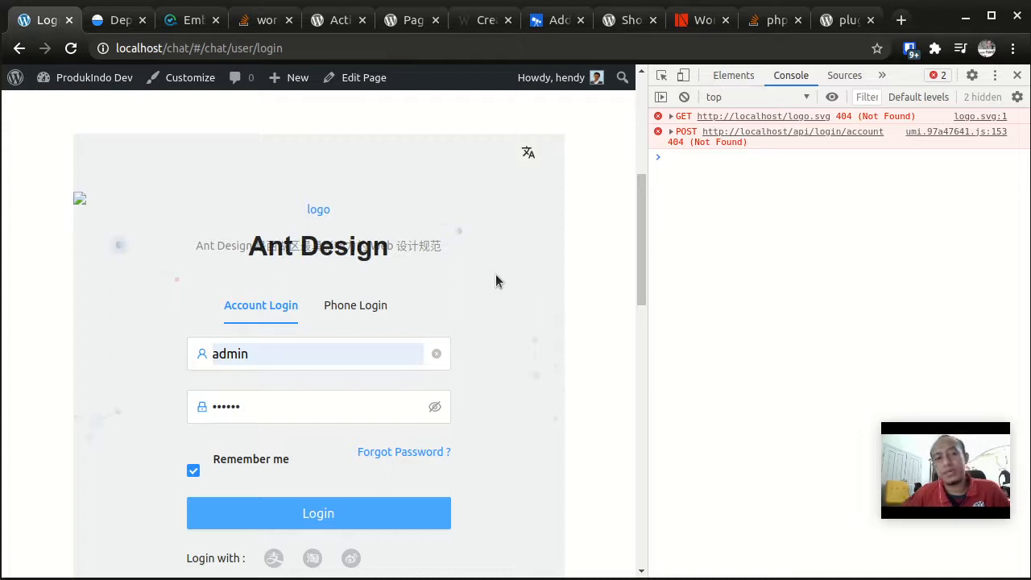